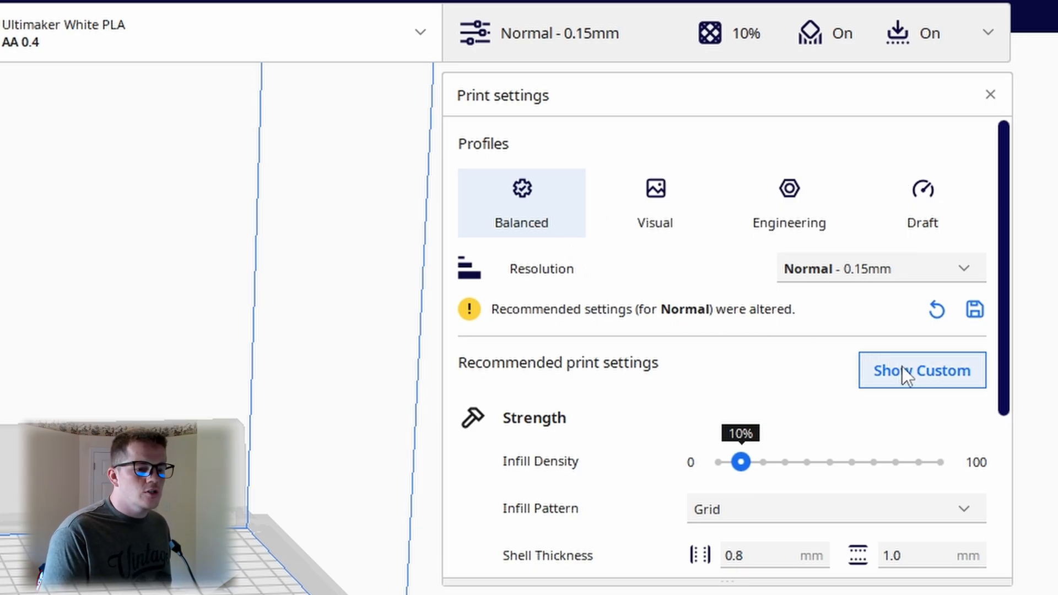
Switch to Custom print settings and open the setting visibility menu to show all settings.
{"action": "left_click", "coordinate": [922, 370]}
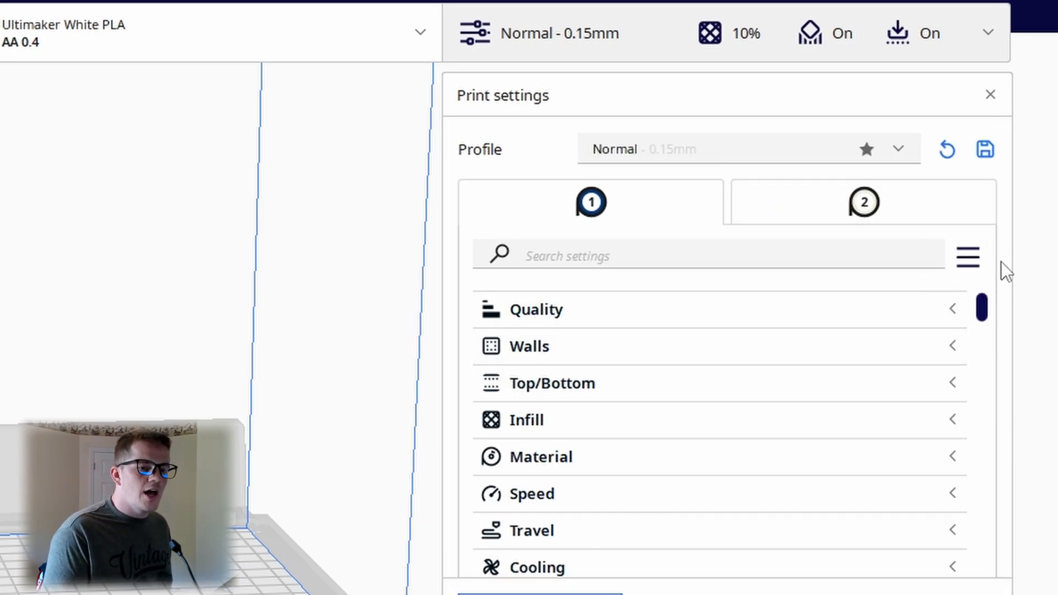
{"action": "left_click", "coordinate": [968, 257]}
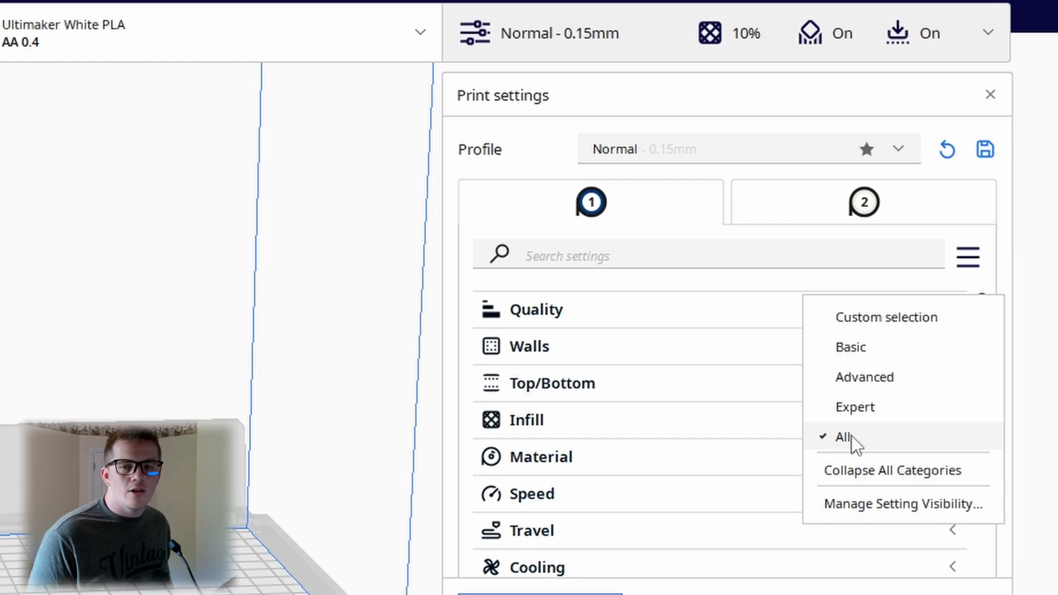
{"action": "mouse_move", "coordinate": [484, 322]}
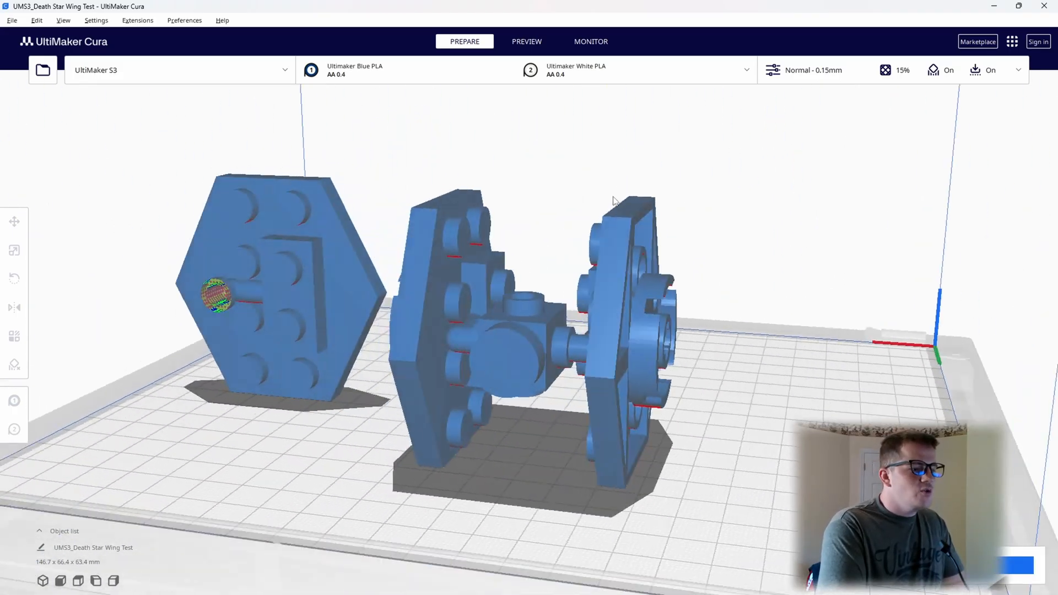
{"action": "left_click_drag", "start_coordinate": [614, 201], "coordinate": [533, 210]}
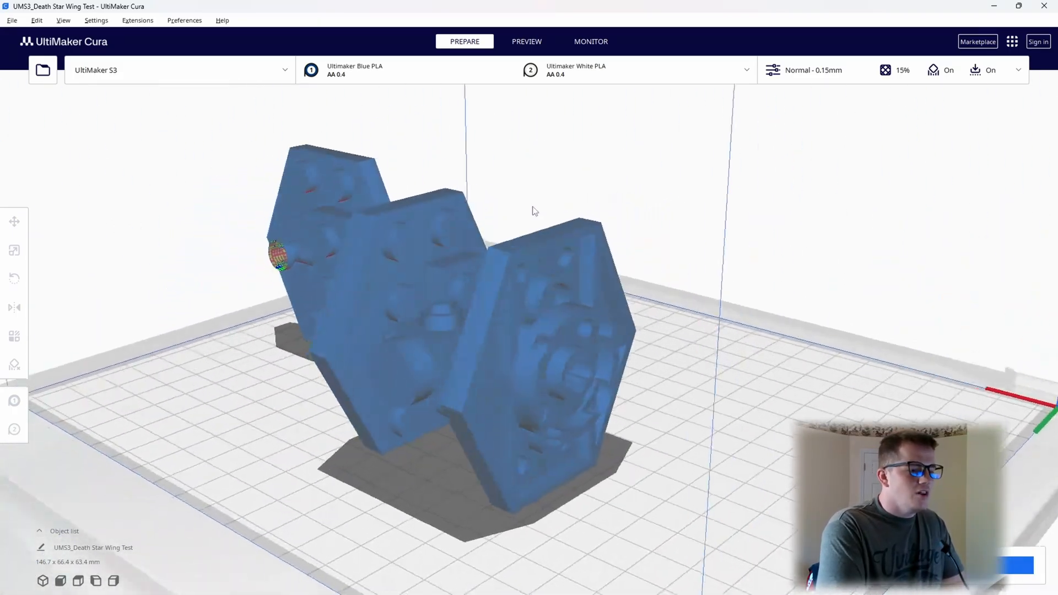
{"action": "left_click_drag", "start_coordinate": [533, 211], "coordinate": [529, 174]}
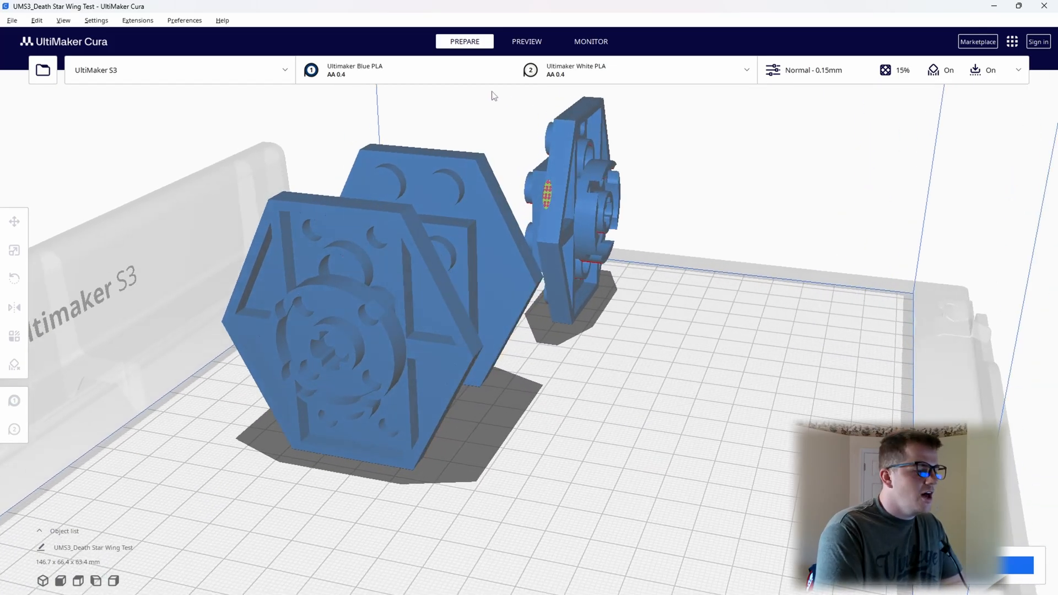
{"action": "mouse_move", "coordinate": [495, 114]}
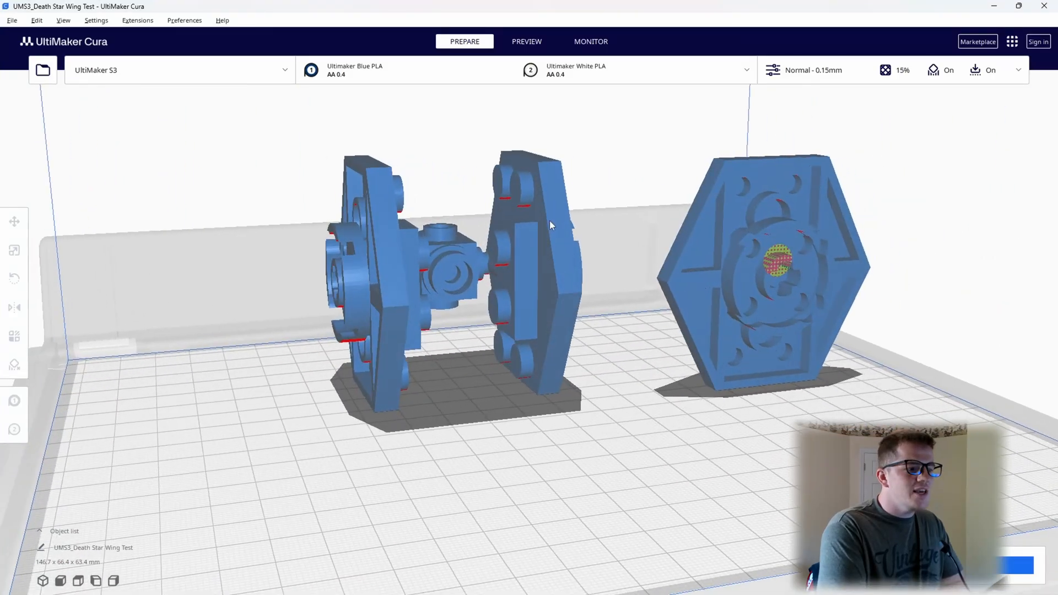
{"action": "mouse_move", "coordinate": [640, 319]}
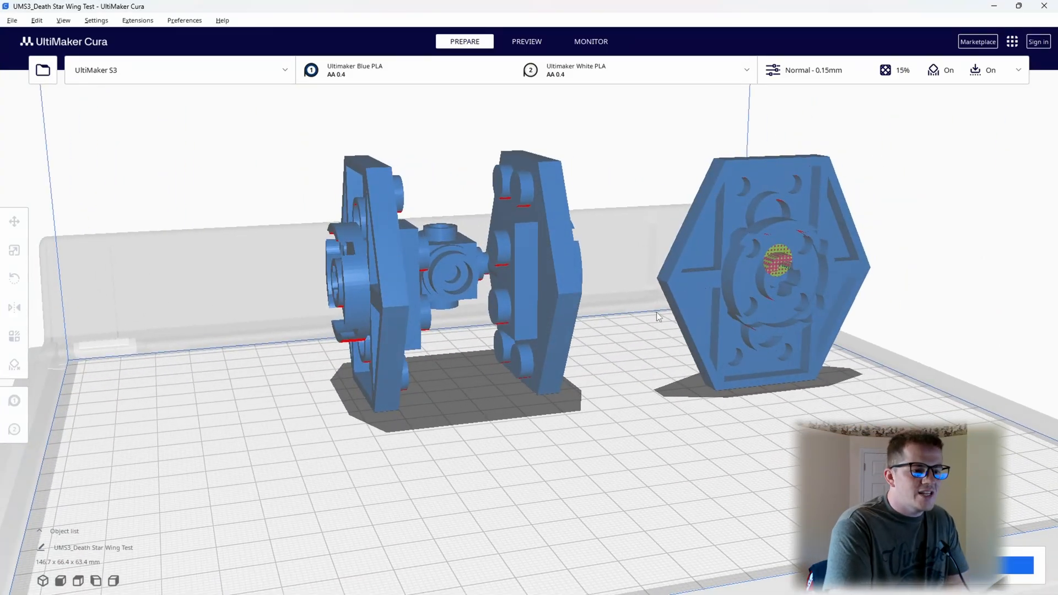
{"action": "mouse_move", "coordinate": [642, 247]}
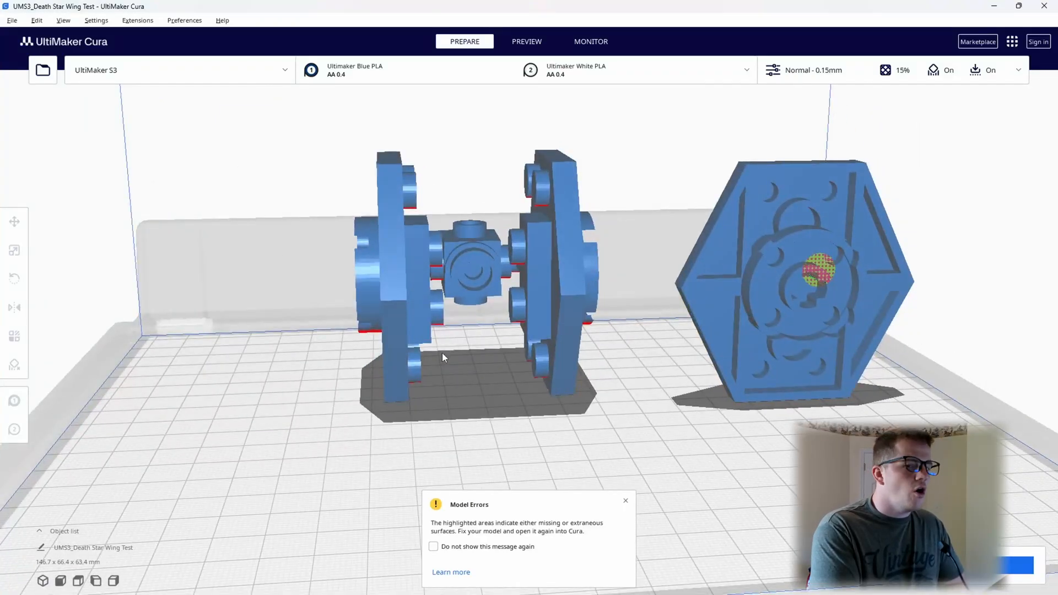
{"action": "mouse_move", "coordinate": [445, 201]}
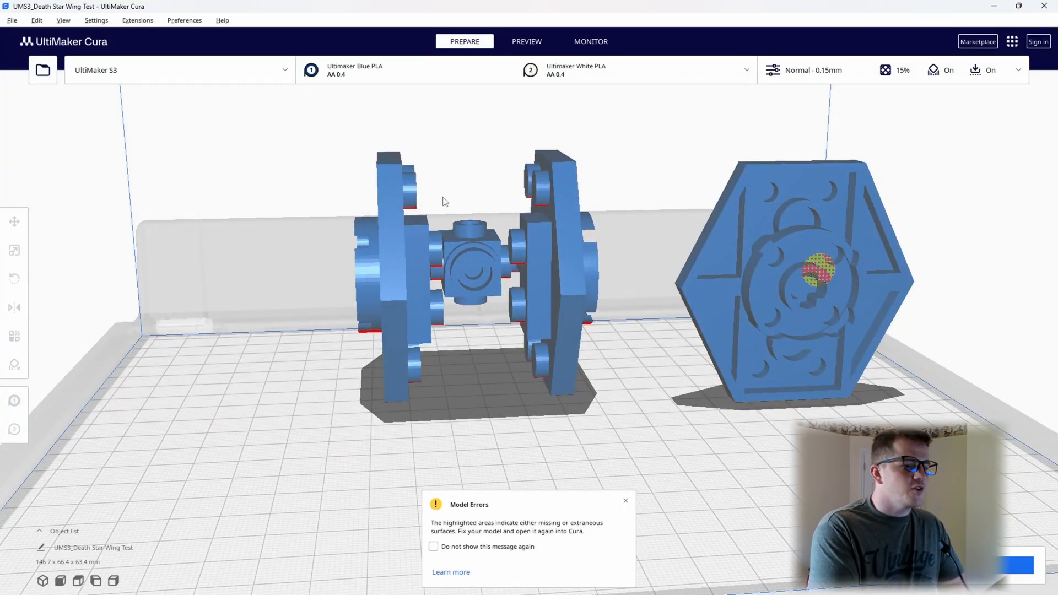
{"action": "mouse_move", "coordinate": [548, 297]}
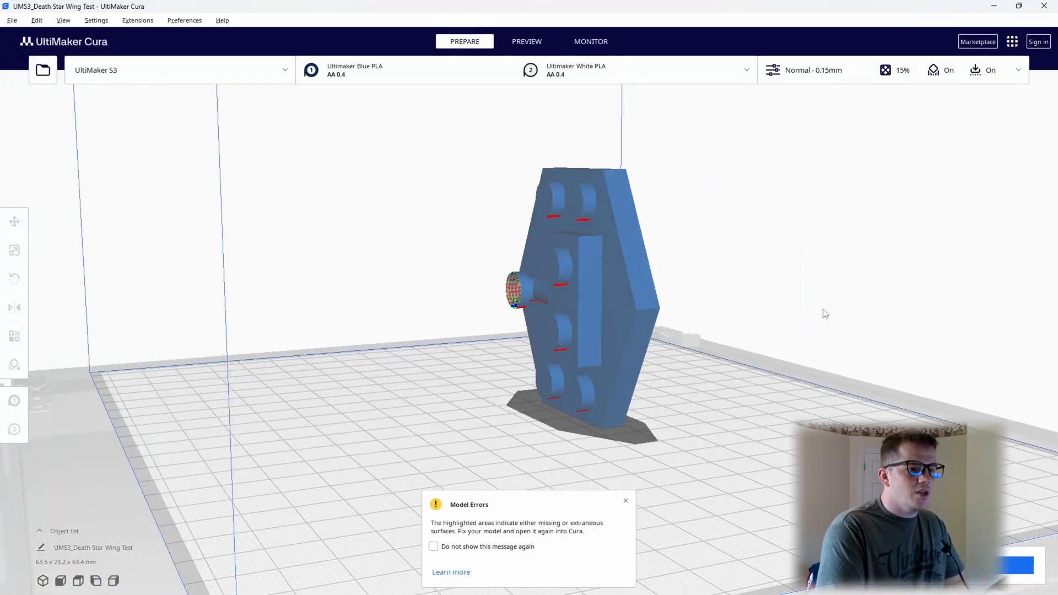
{"action": "mouse_move", "coordinate": [765, 278]}
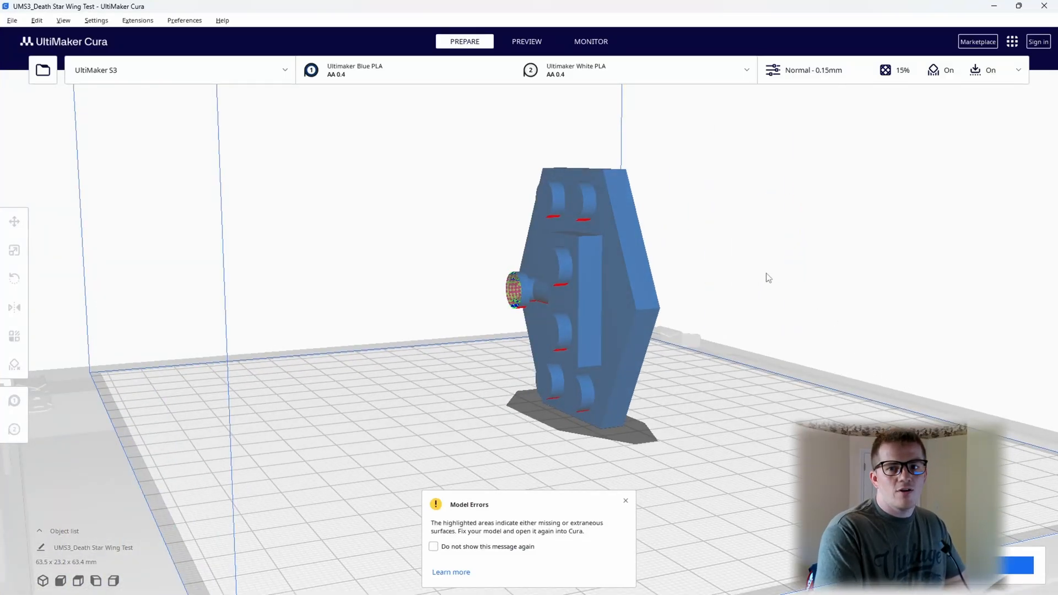
{"action": "mouse_move", "coordinate": [748, 255]}
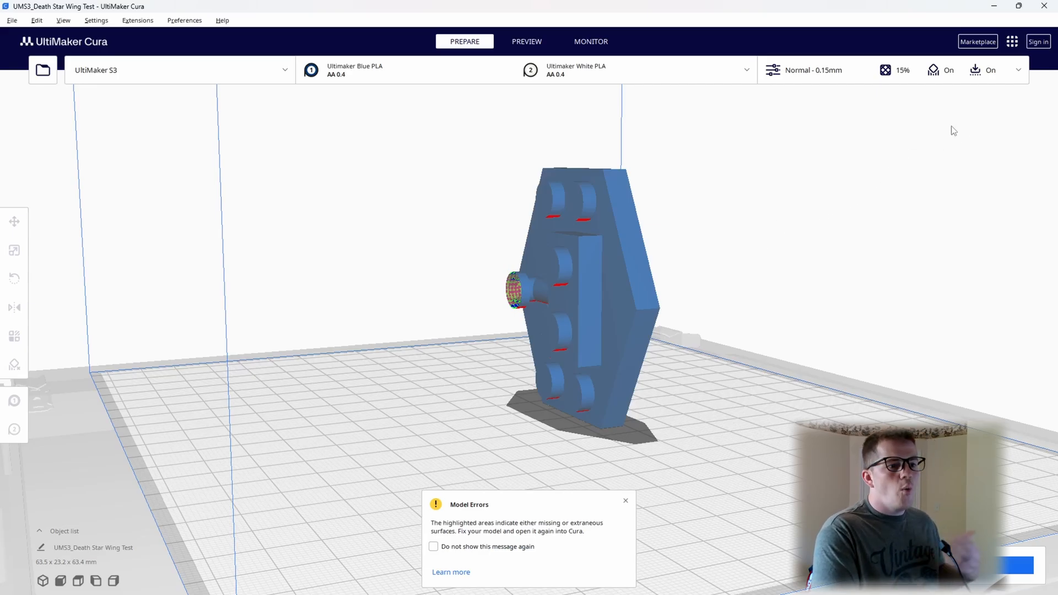
{"action": "mouse_move", "coordinate": [569, 298]}
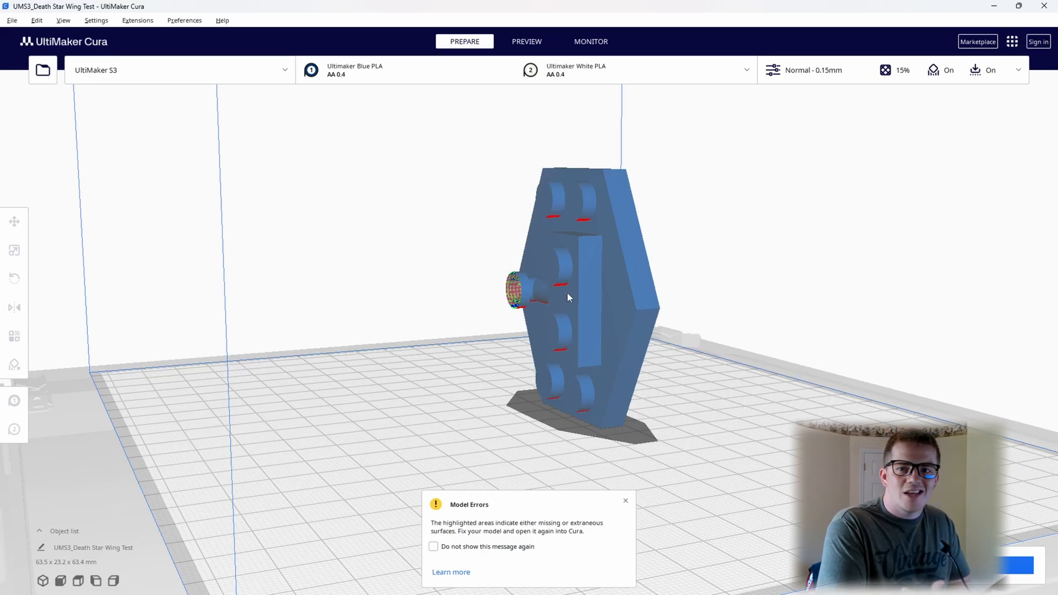
{"action": "mouse_move", "coordinate": [717, 171]}
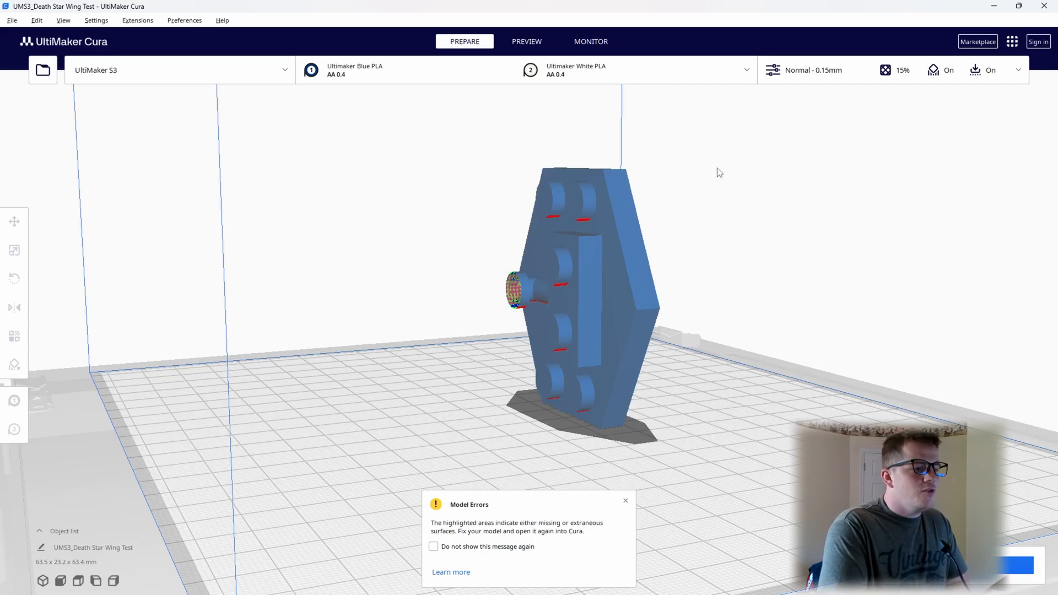
Open the print settings panel.
{"action": "left_click", "coordinate": [1018, 70]}
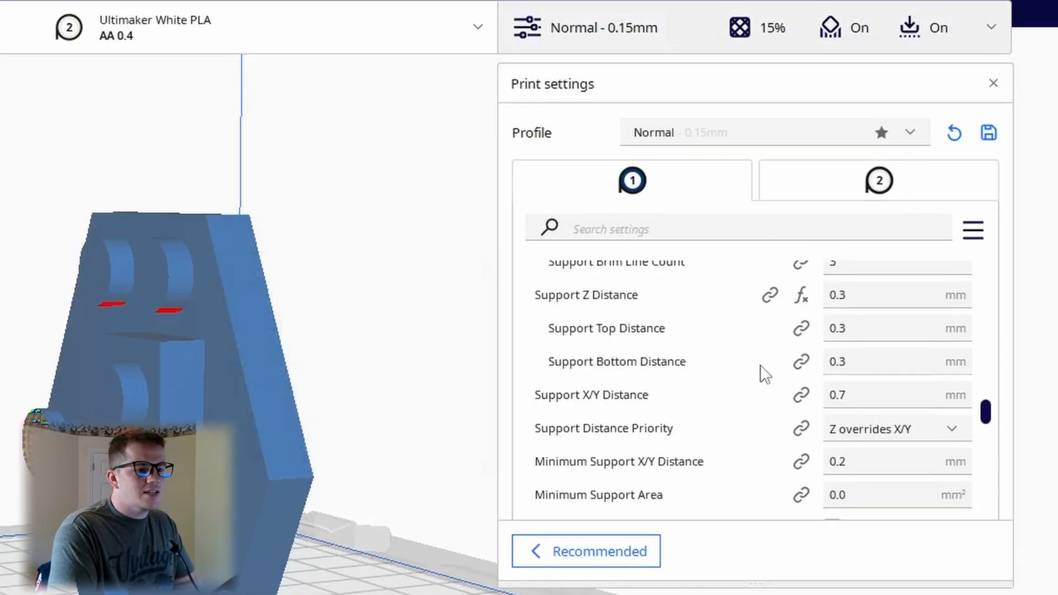
Scroll to Support and set Support Top and Bottom Distance to 0.4 mm.
{"action": "scroll", "scroll_direction": "down", "scroll_amount": 3}
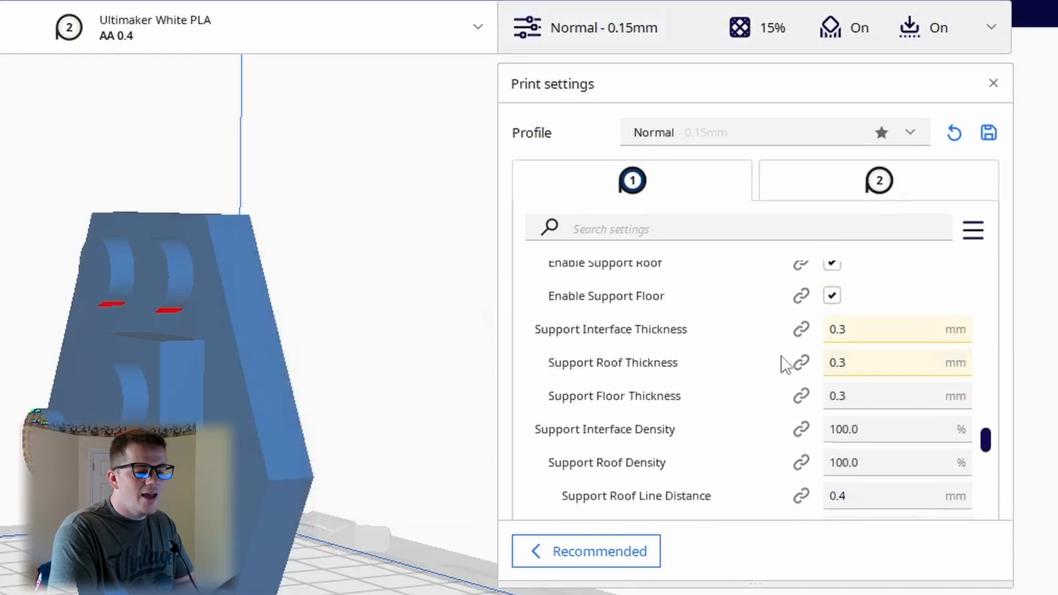
{"action": "scroll", "scroll_direction": "down", "scroll_amount": 3}
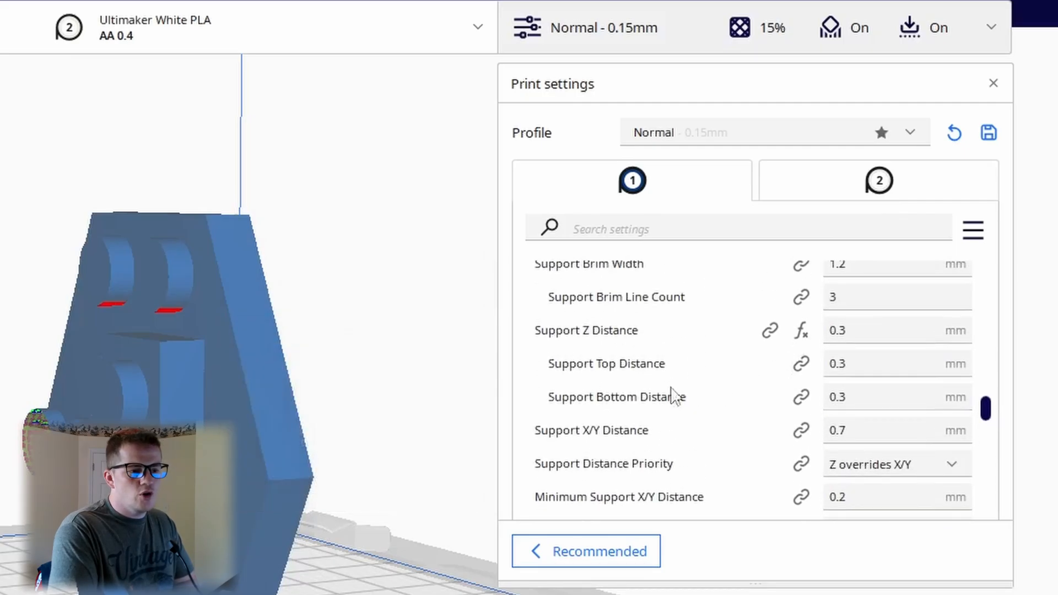
{"action": "mouse_move", "coordinate": [543, 336]}
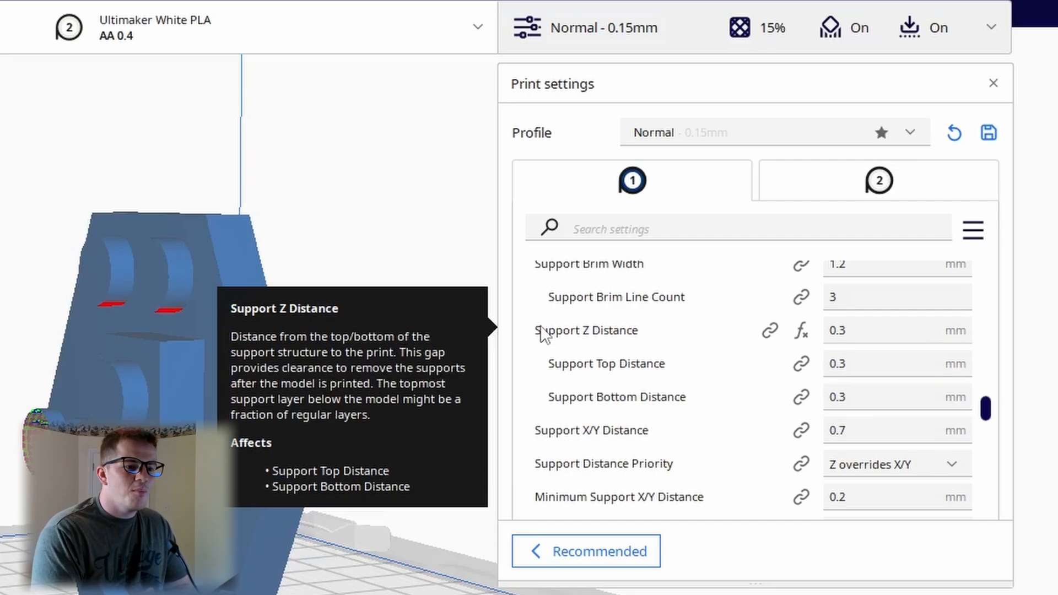
{"action": "mouse_move", "coordinate": [848, 391]}
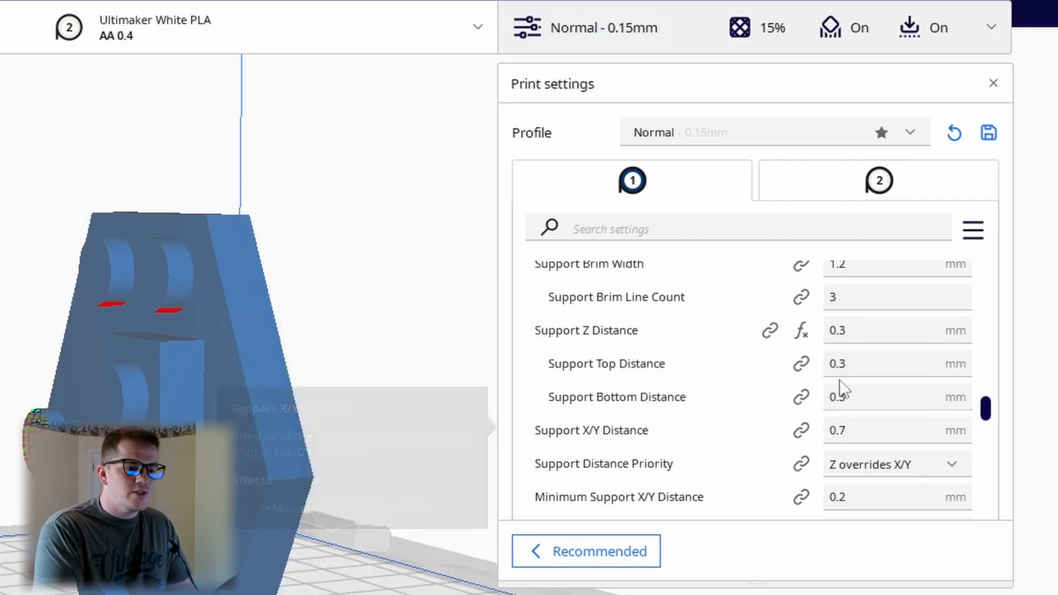
{"action": "left_click", "coordinate": [879, 363]}
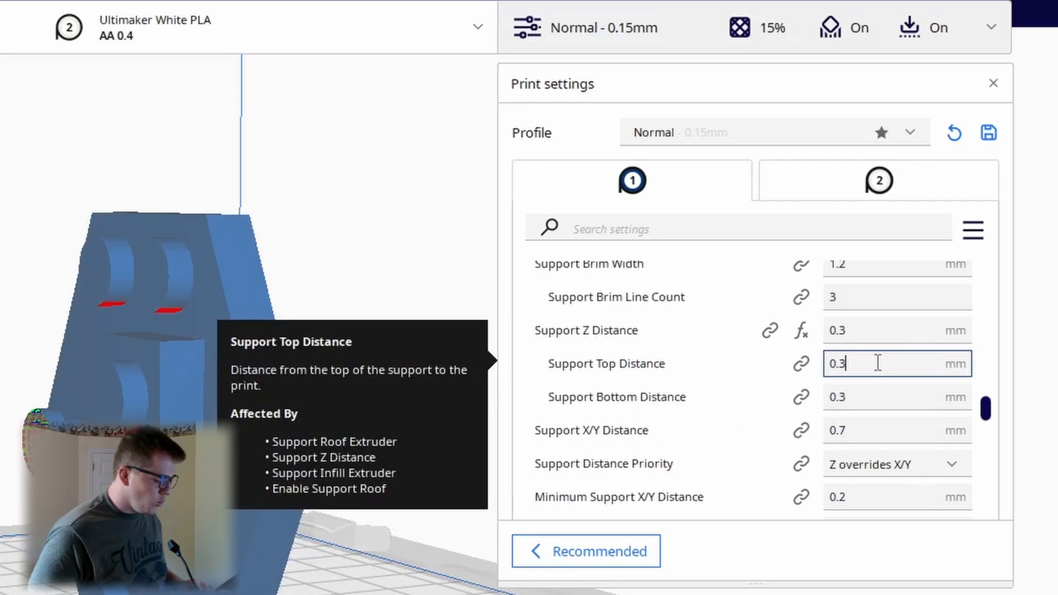
{"action": "type", "text": "0.4"}
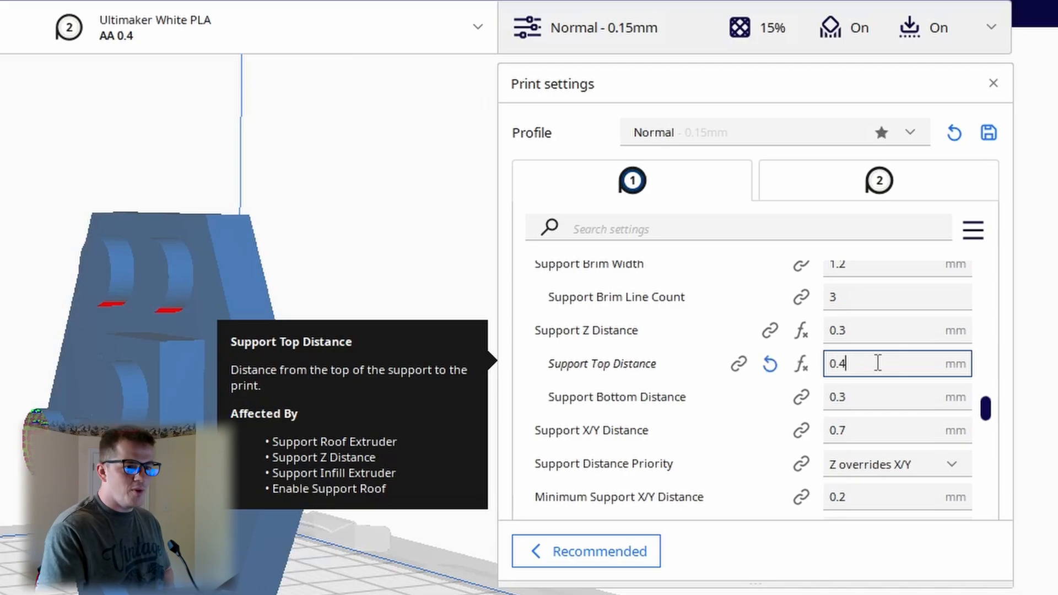
{"action": "left_click", "coordinate": [885, 397]}
{"action": "type", "text": "0.4"}
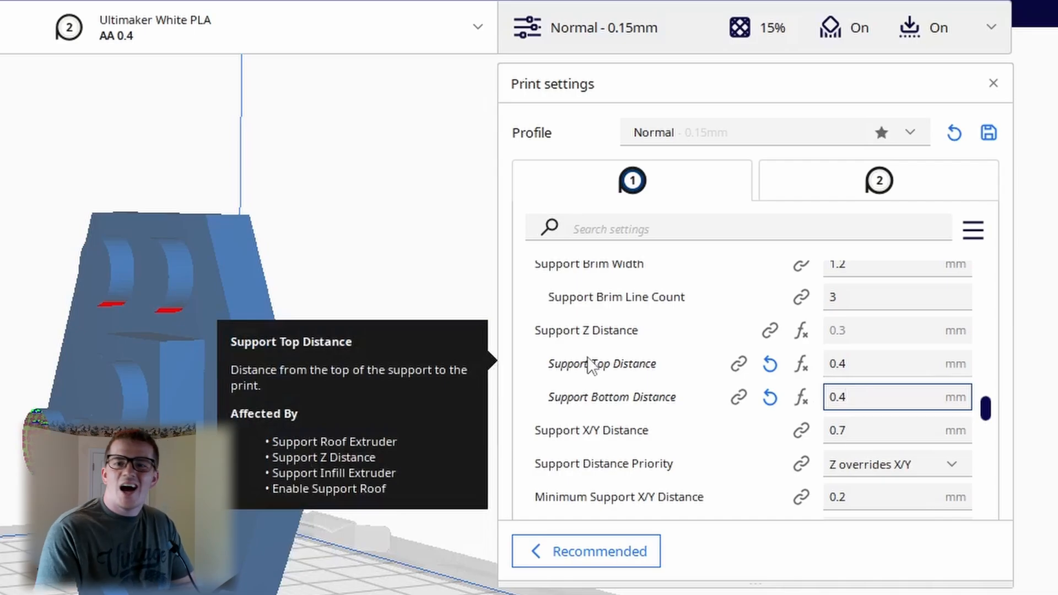
{"action": "mouse_move", "coordinate": [637, 374]}
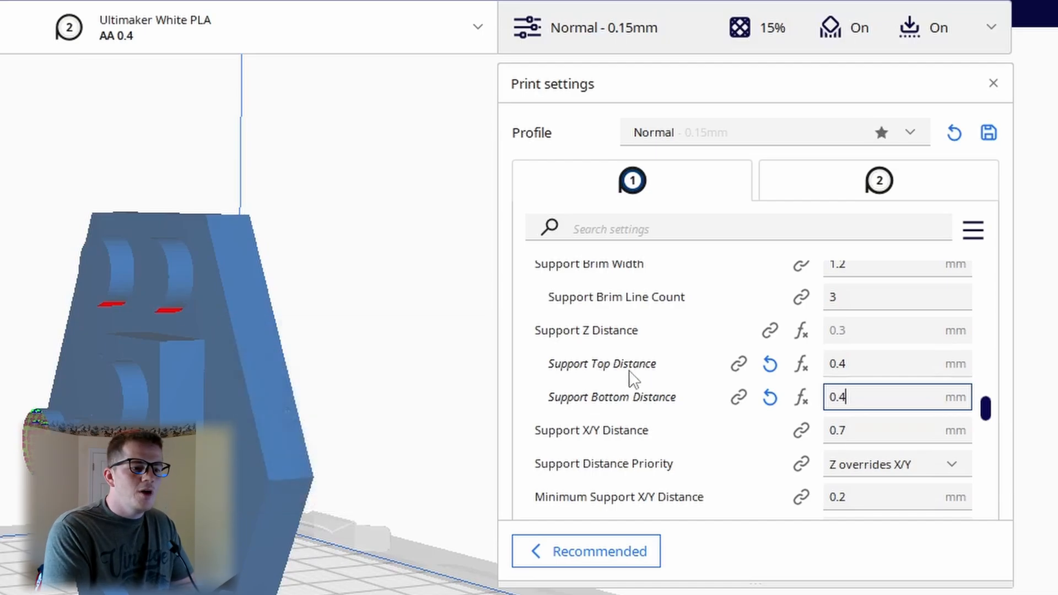
{"action": "mouse_move", "coordinate": [689, 388]}
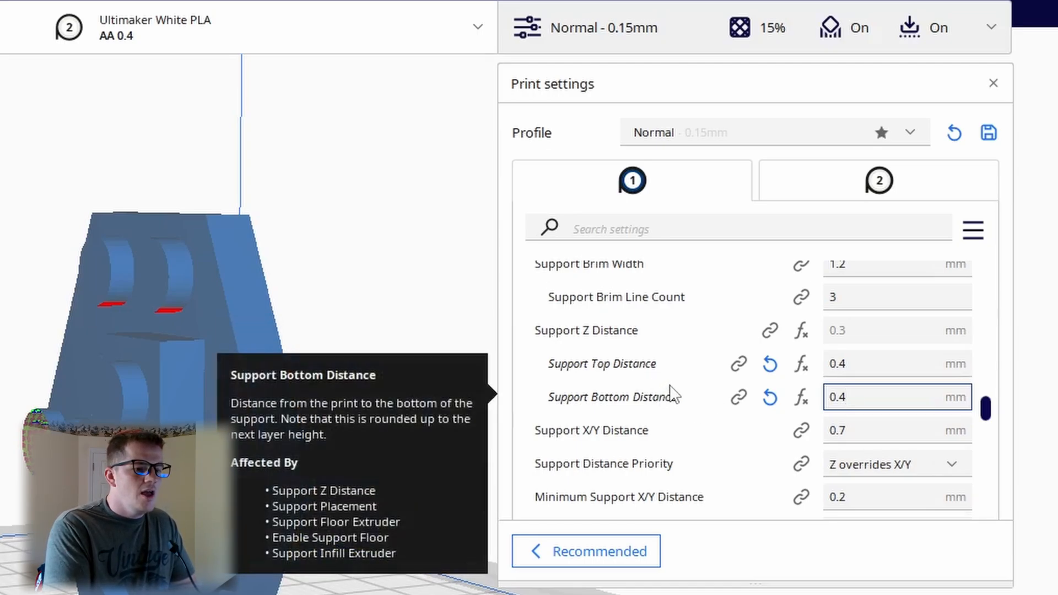
Set Support Floor Density to 20% and begin editing Support Roof Density.
{"action": "scroll", "scroll_direction": "down", "scroll_amount": 3}
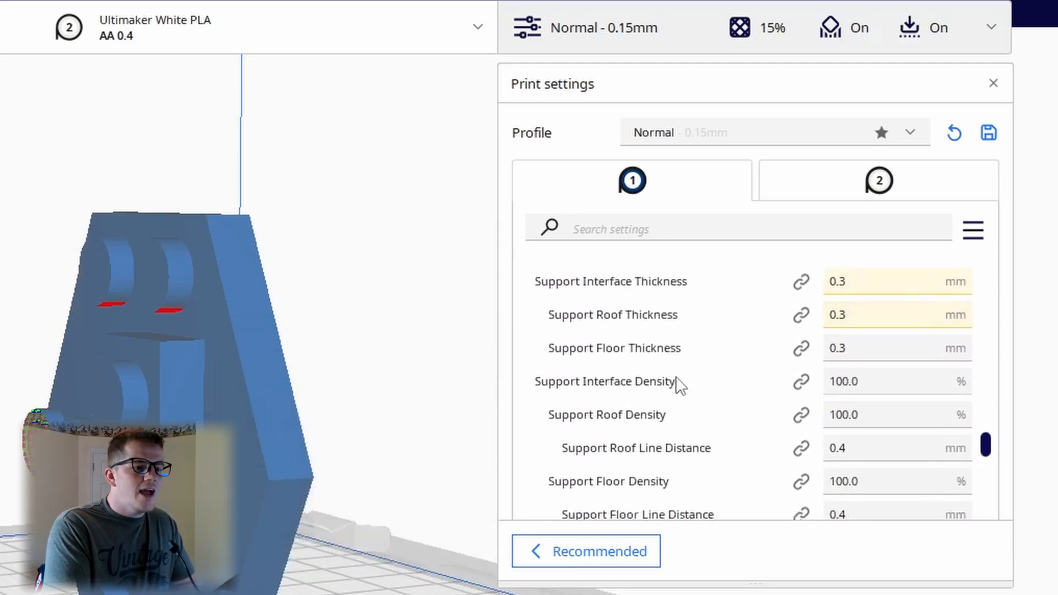
{"action": "scroll", "scroll_direction": "down", "scroll_amount": 3}
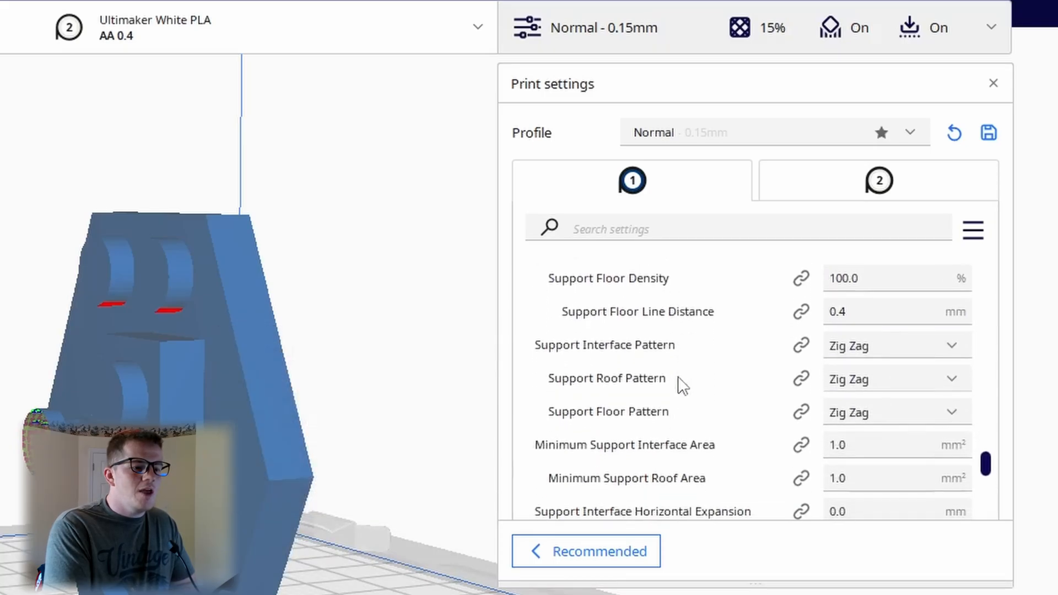
{"action": "scroll", "scroll_direction": "down", "scroll_amount": 3}
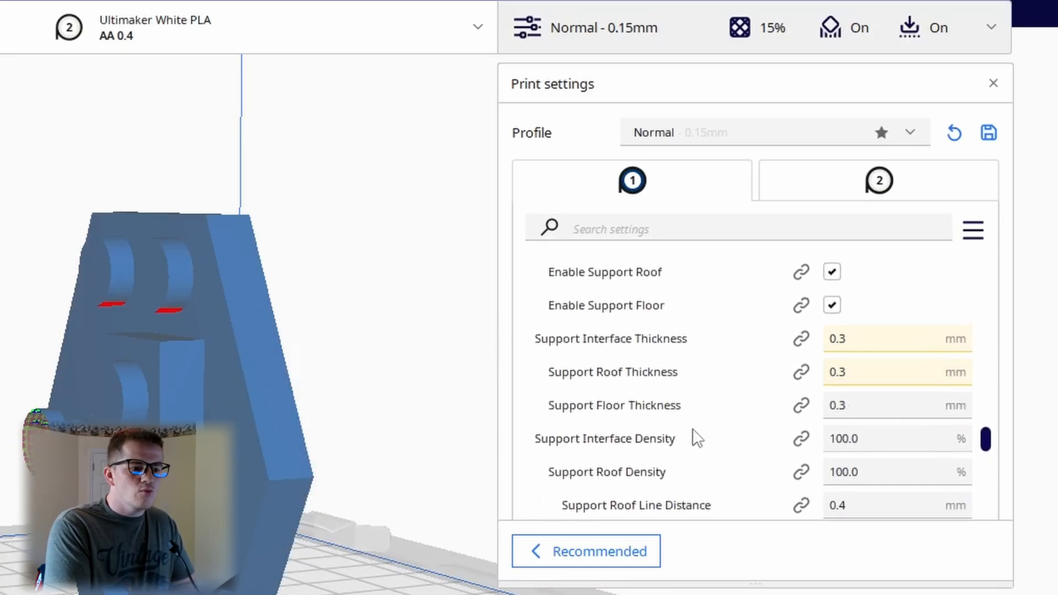
{"action": "scroll", "scroll_direction": "down", "scroll_amount": 3}
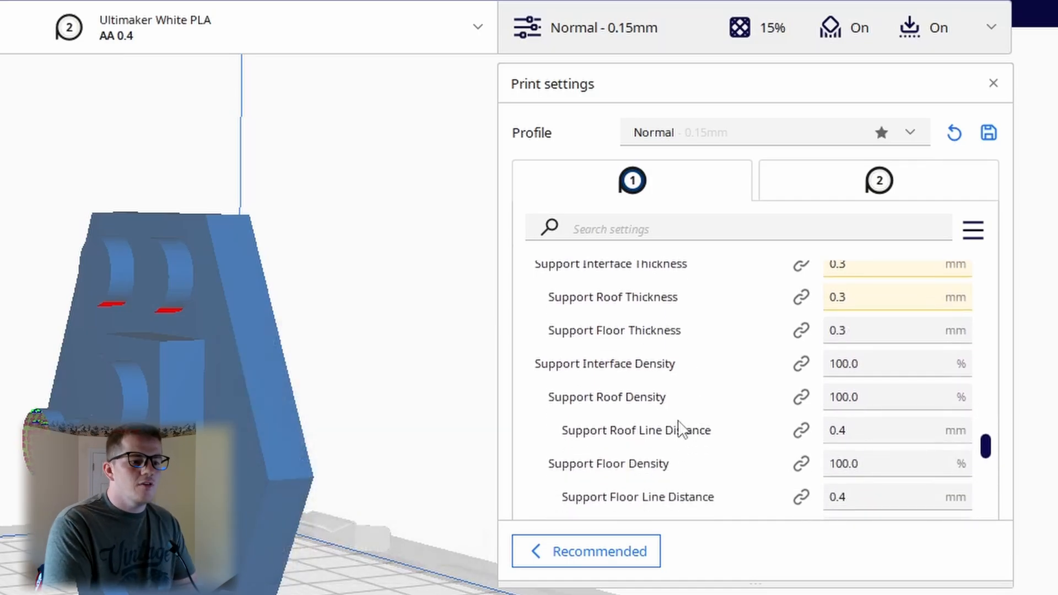
{"action": "mouse_move", "coordinate": [687, 414]}
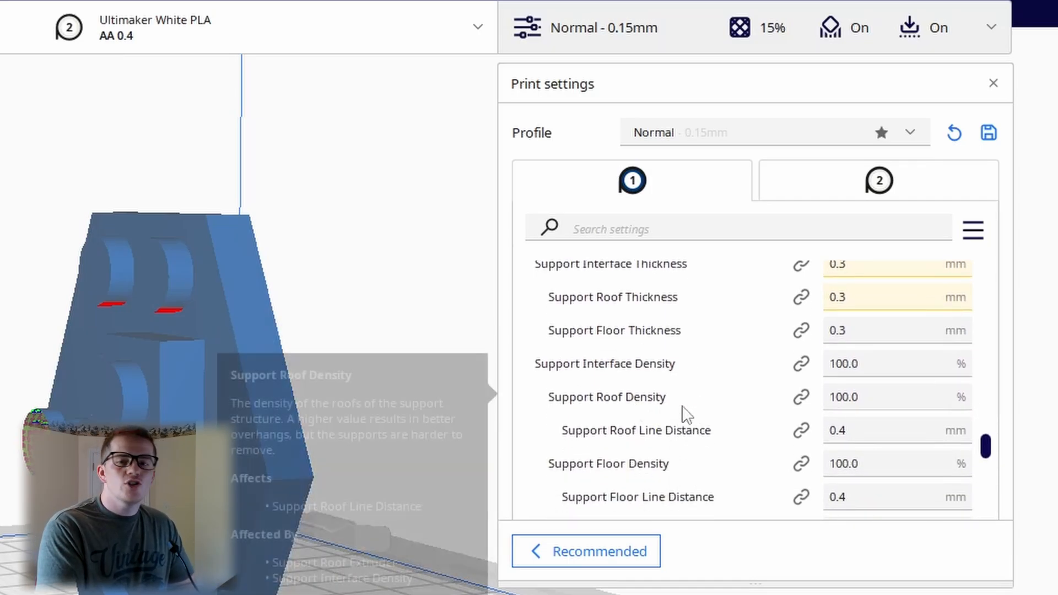
{"action": "mouse_move", "coordinate": [754, 460]}
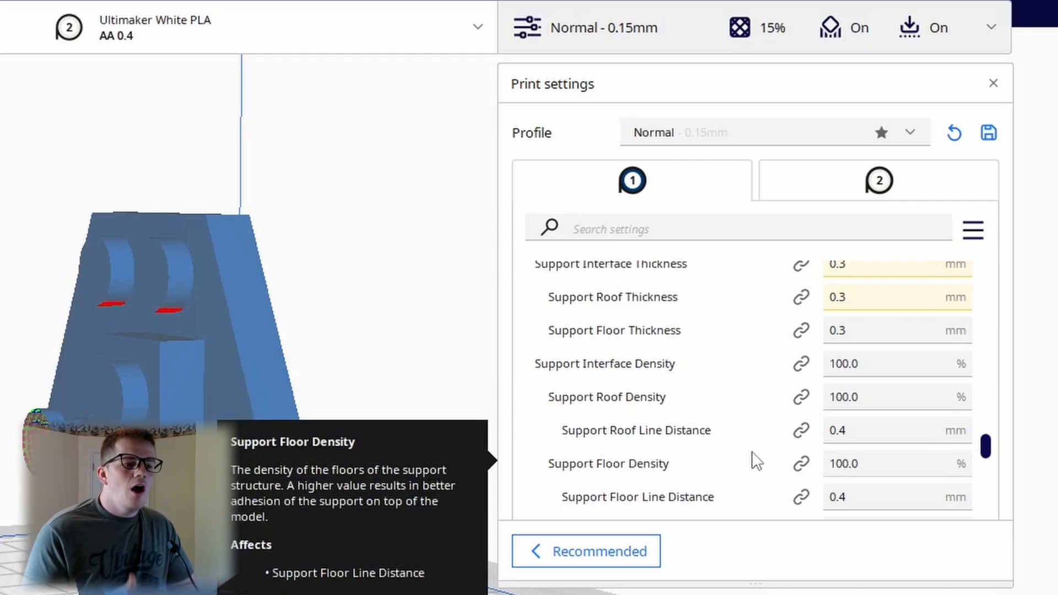
{"action": "mouse_move", "coordinate": [741, 372]}
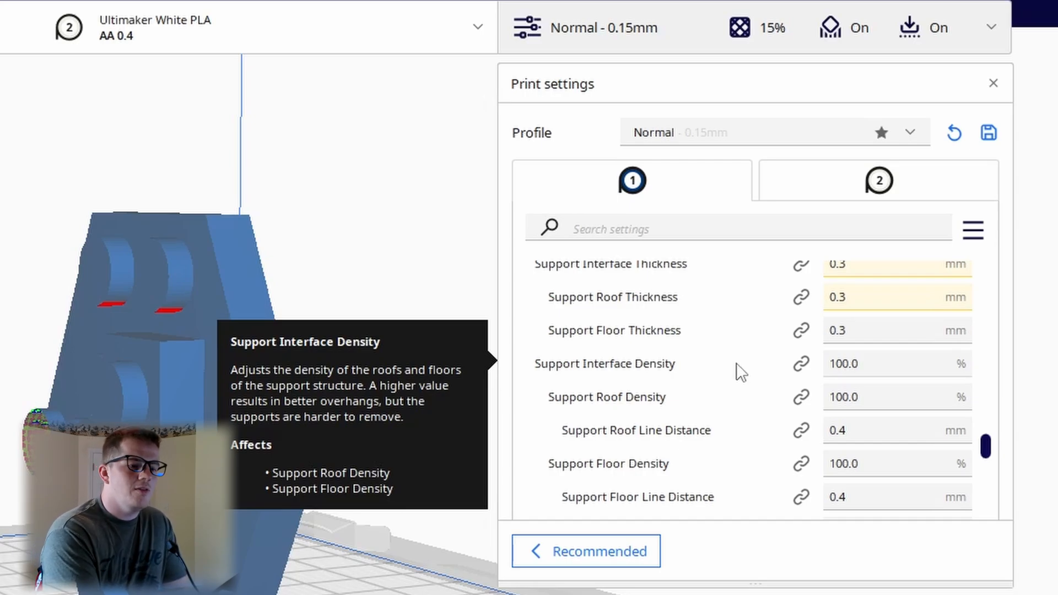
{"action": "mouse_move", "coordinate": [725, 348]}
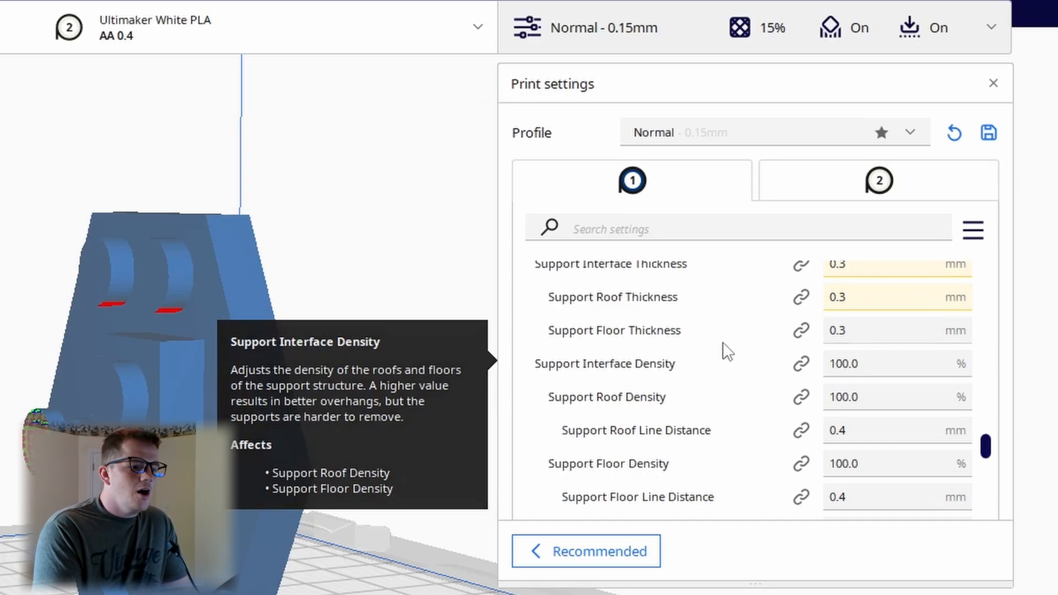
{"action": "mouse_move", "coordinate": [874, 335]}
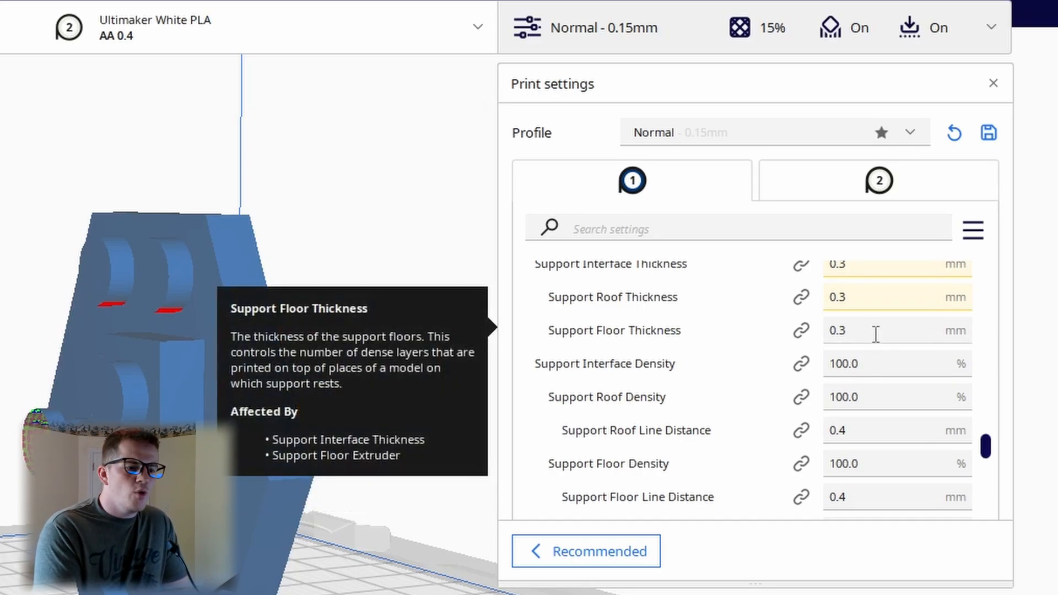
{"action": "mouse_move", "coordinate": [744, 294]}
{"action": "type", "text": "20"}
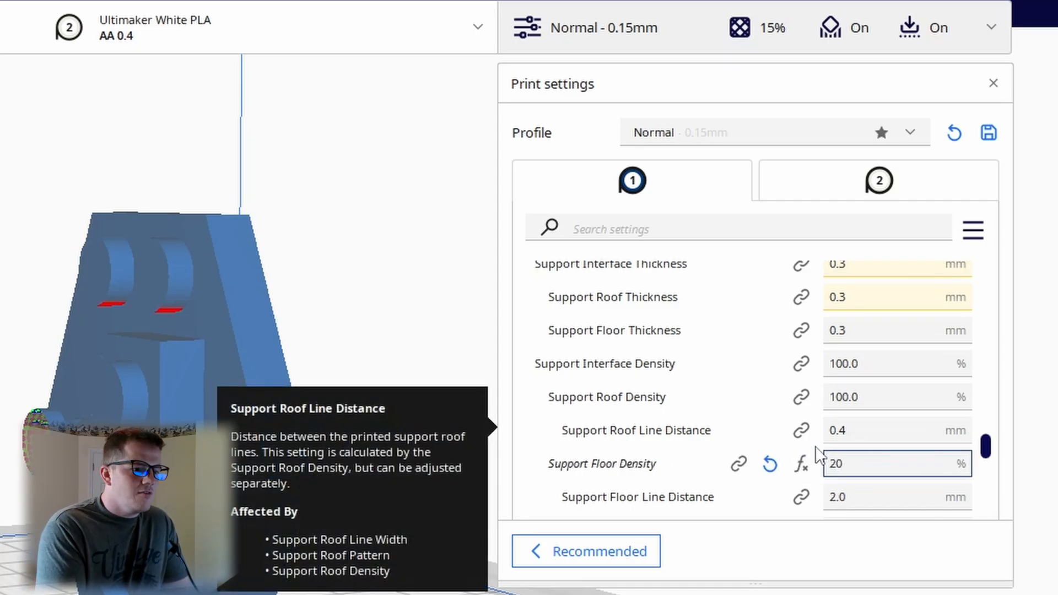
{"action": "left_click", "coordinate": [897, 396]}
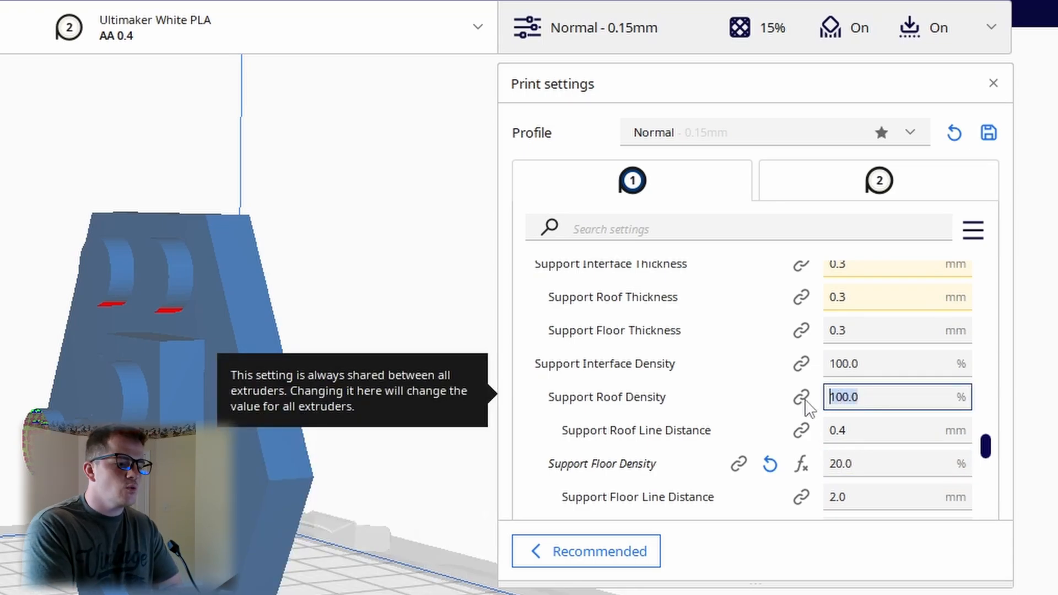
{"action": "mouse_move", "coordinate": [169, 330]}
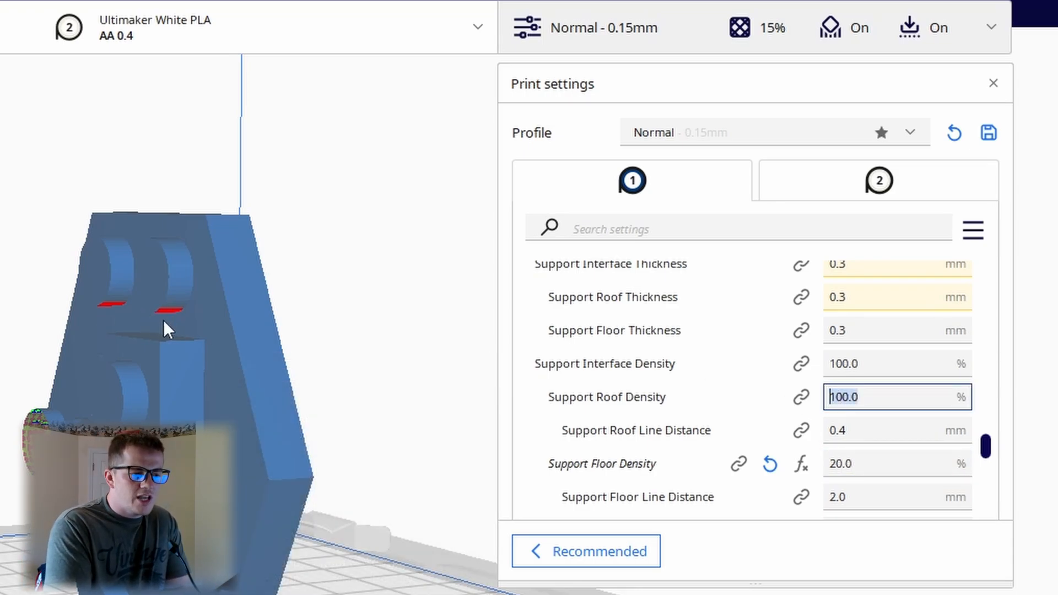
{"action": "mouse_move", "coordinate": [516, 360]}
{"action": "type", "text": "40"}
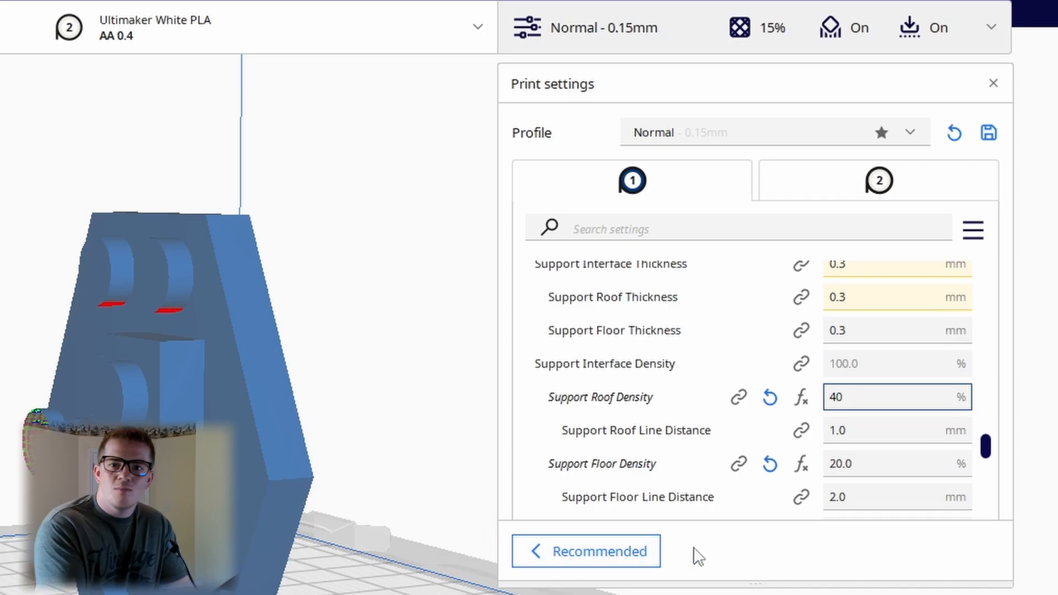
Return to Recommended settings and scroll to the Support section.
{"action": "left_click", "coordinate": [585, 551]}
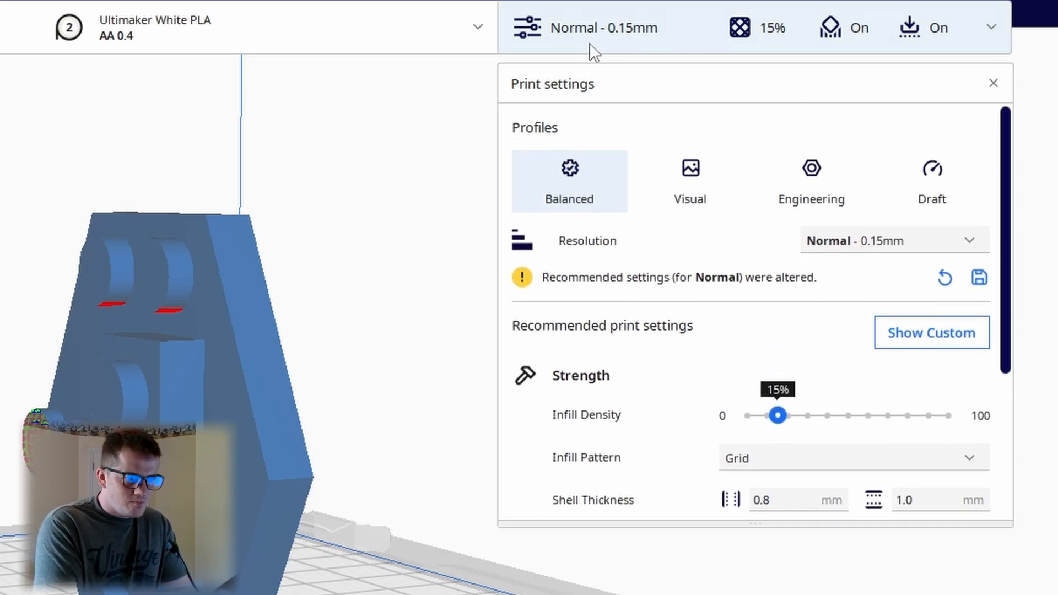
{"action": "left_click", "coordinate": [993, 83]}
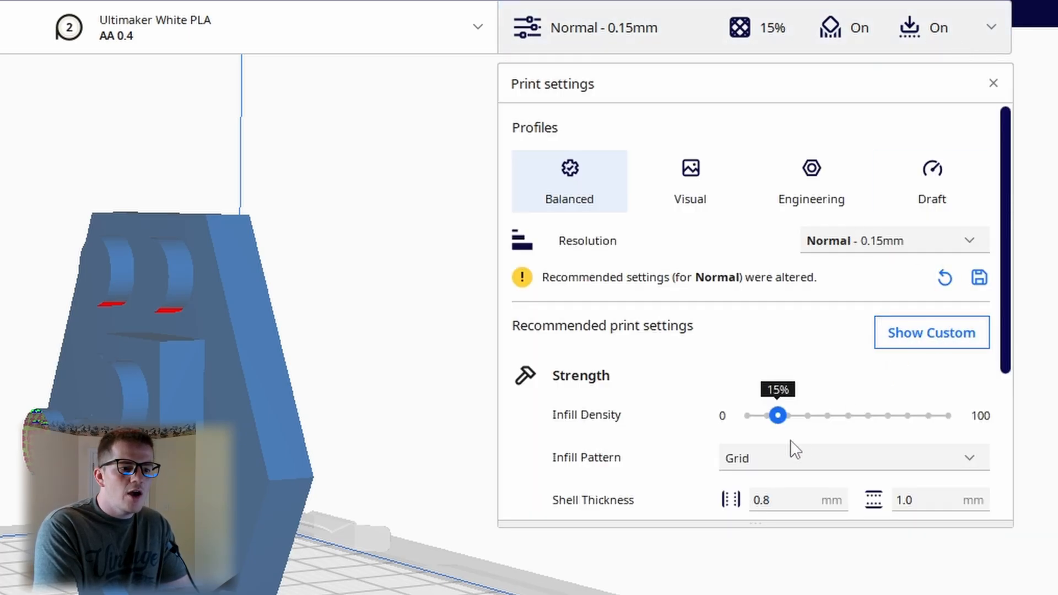
{"action": "scroll", "scroll_direction": "down", "scroll_amount": 3}
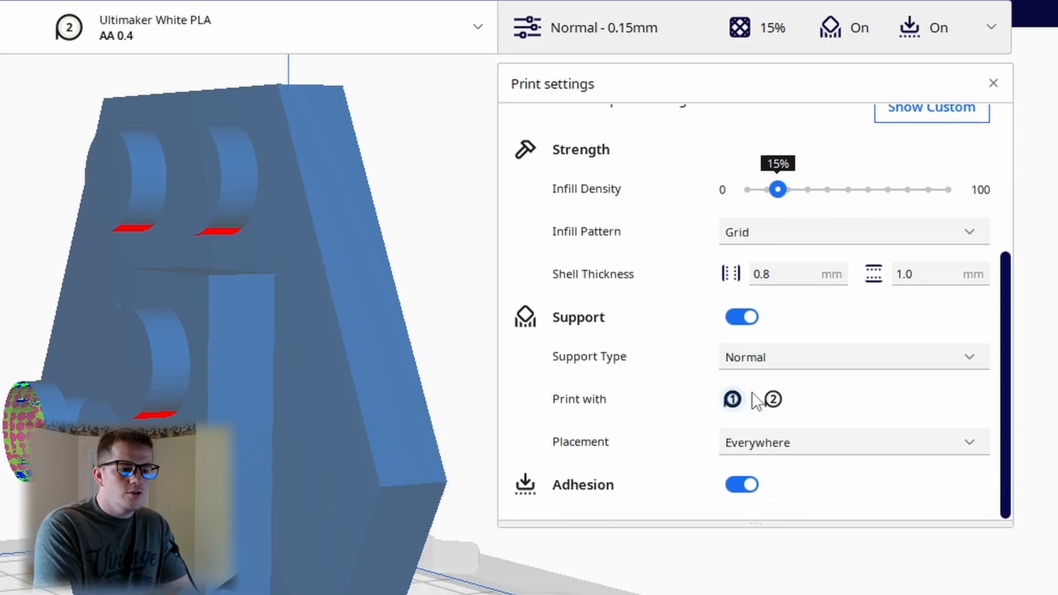
{"action": "mouse_move", "coordinate": [756, 404]}
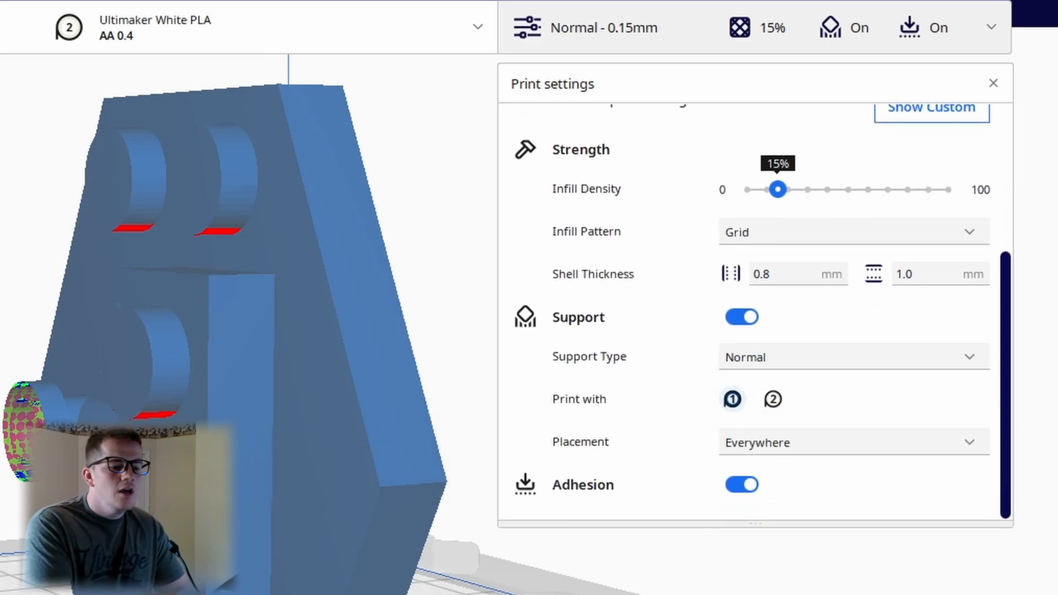
{"action": "mouse_move", "coordinate": [367, 241]}
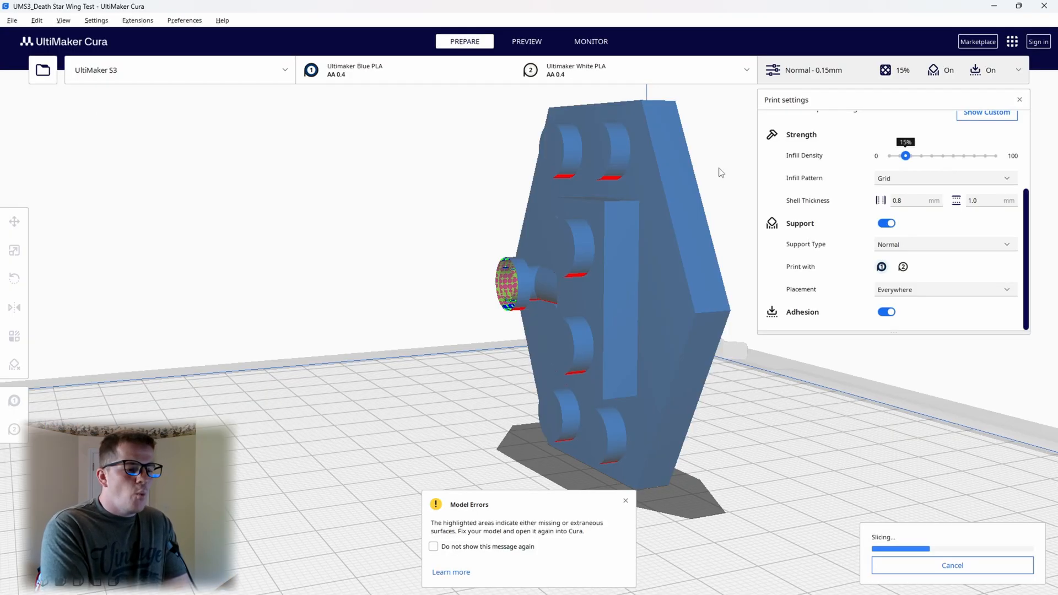
{"action": "mouse_move", "coordinate": [723, 165]}
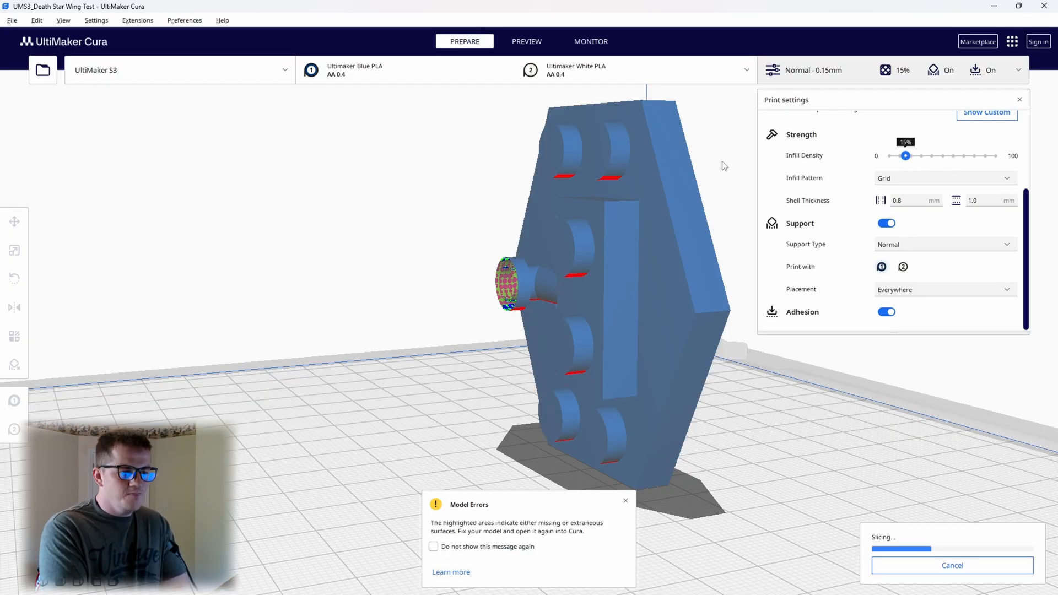
Preview the sliced layers and zoom in on the normal supports.
{"action": "left_click", "coordinate": [526, 40]}
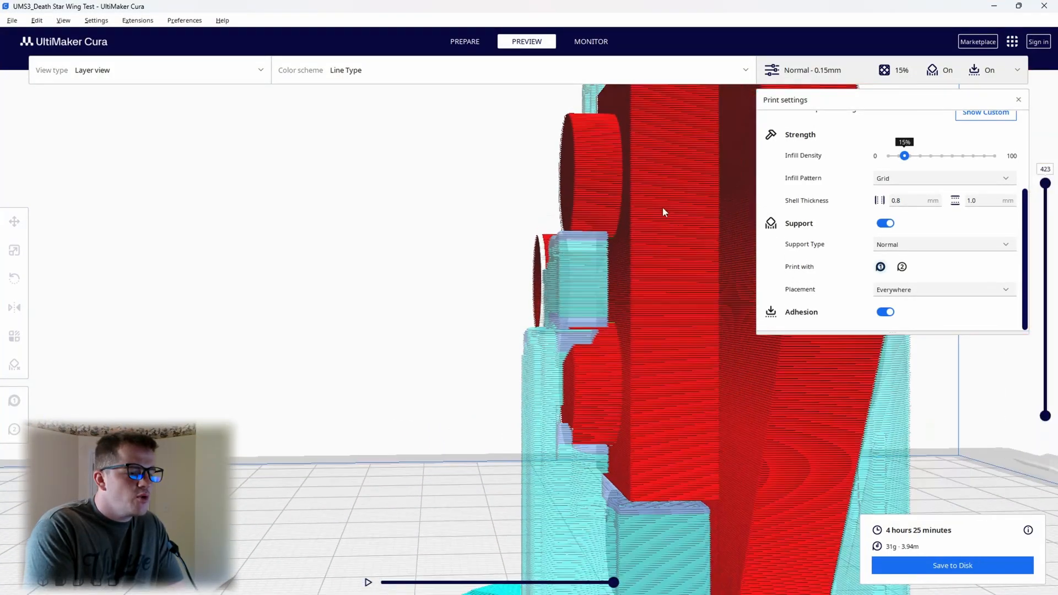
{"action": "left_click_drag", "start_coordinate": [665, 212], "coordinate": [405, 189]}
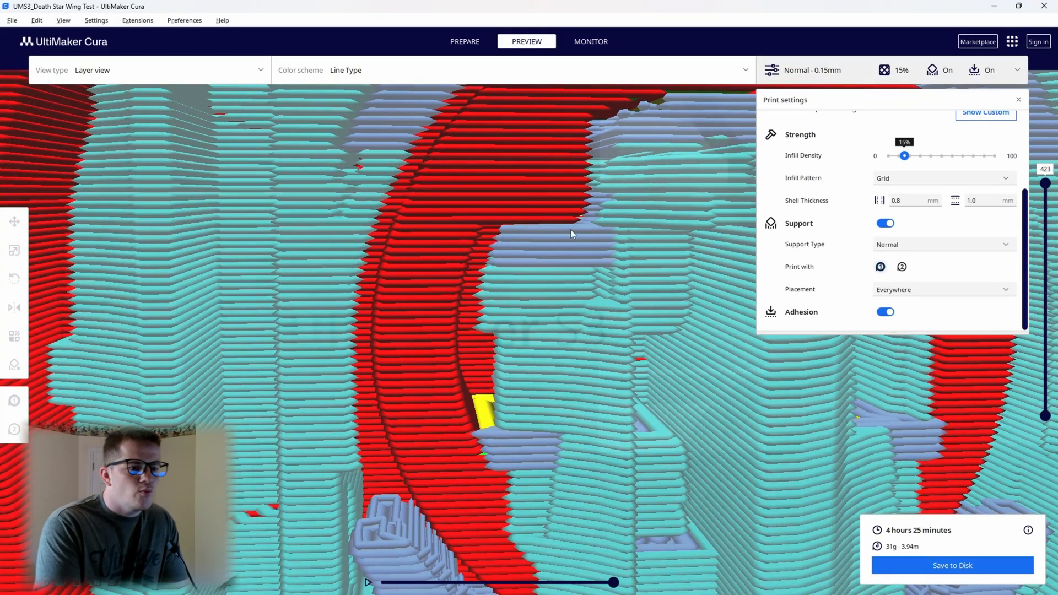
{"action": "mouse_move", "coordinate": [594, 233]}
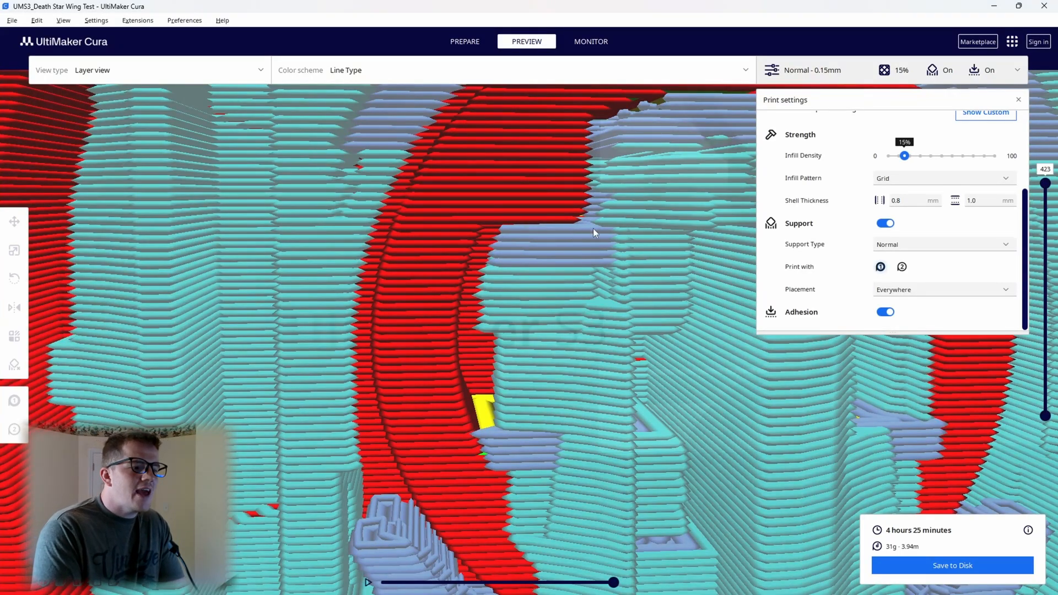
{"action": "mouse_move", "coordinate": [572, 222]}
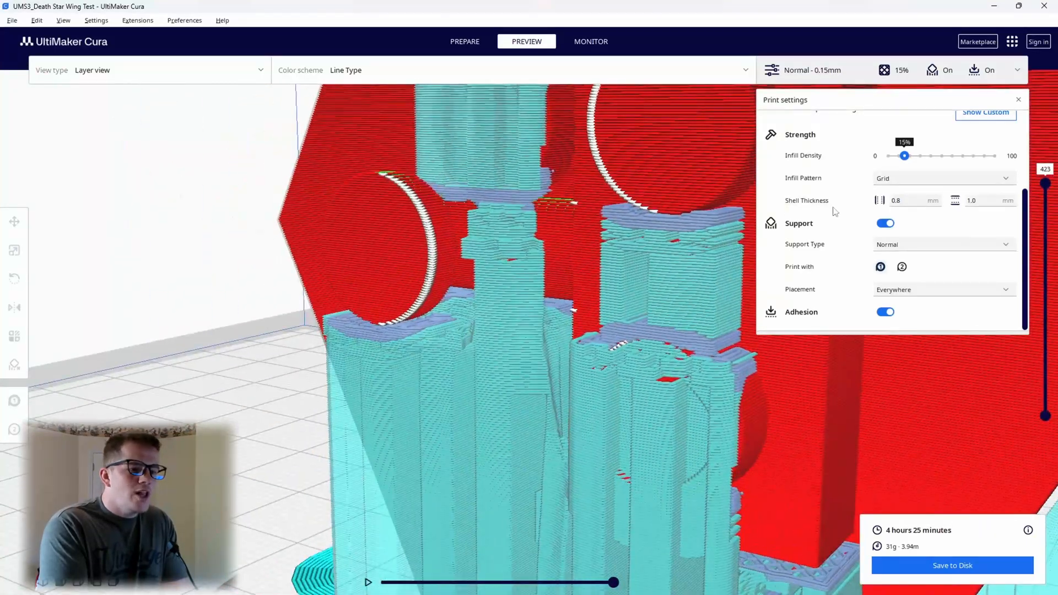
Set Support Type to Tree, slice, and orbit to inspect the tree branches.
{"action": "left_click", "coordinate": [1017, 99]}
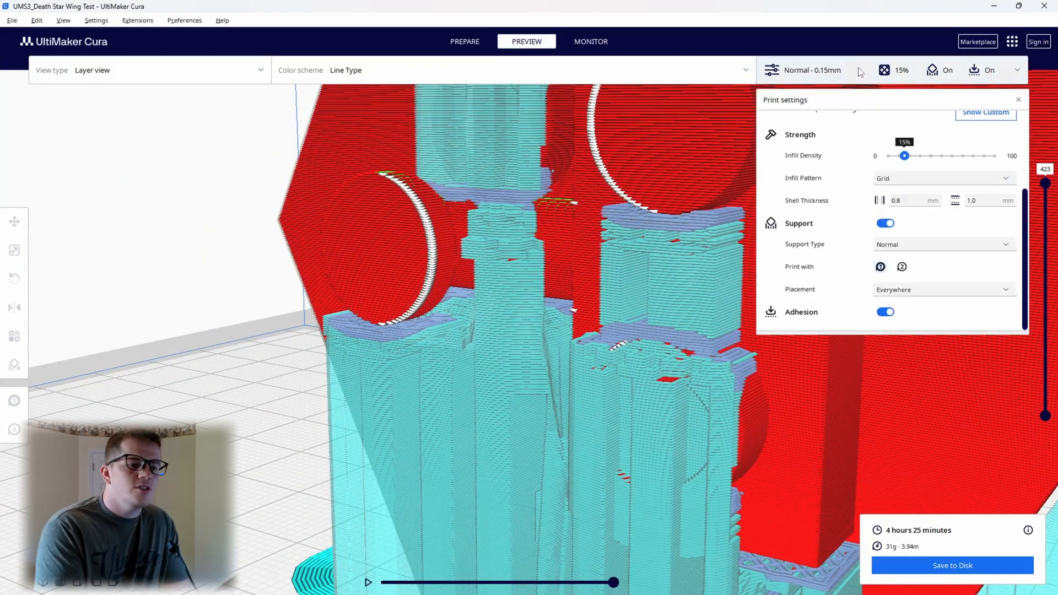
{"action": "left_click", "coordinate": [943, 244]}
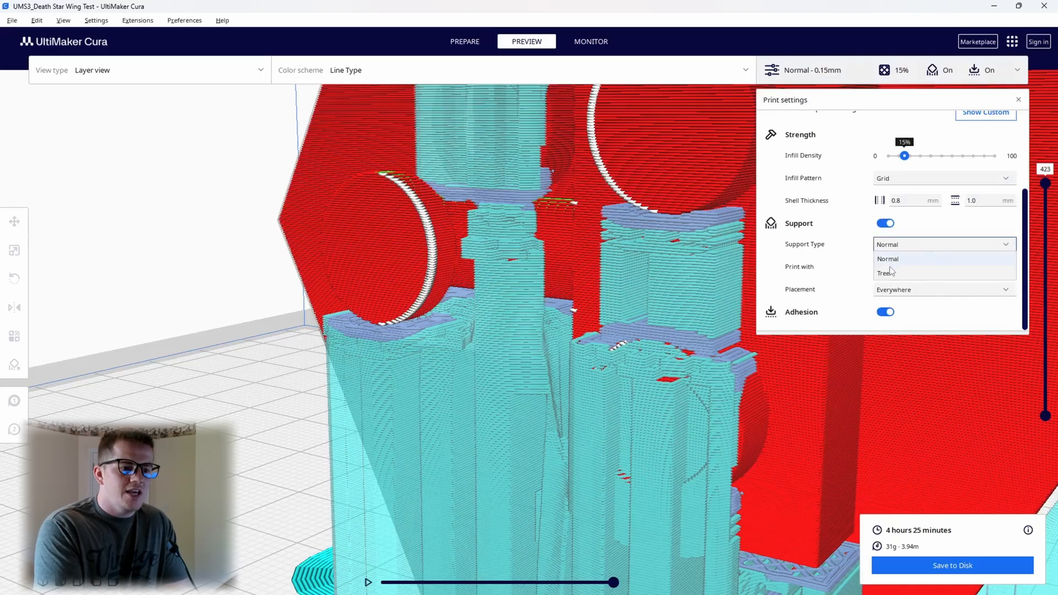
{"action": "left_click", "coordinate": [884, 273]}
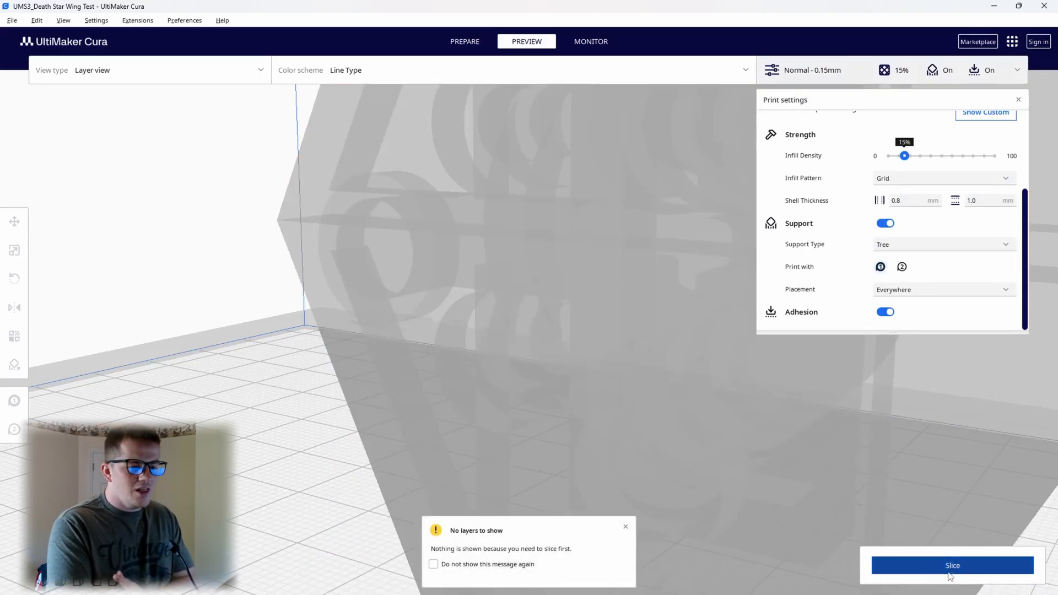
{"action": "left_click", "coordinate": [951, 565]}
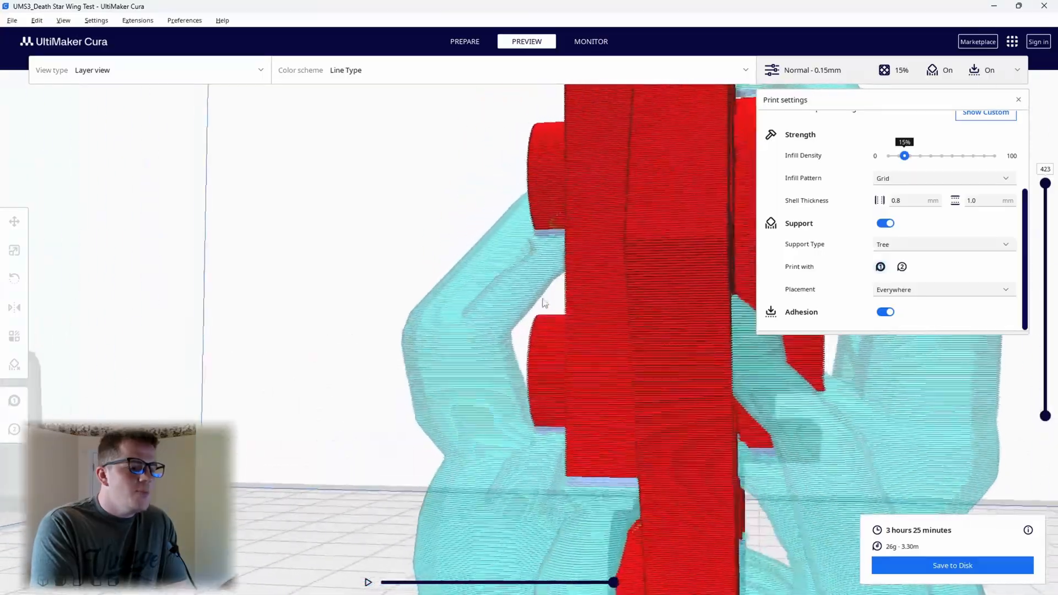
{"action": "left_click_drag", "start_coordinate": [539, 304], "coordinate": [414, 281]}
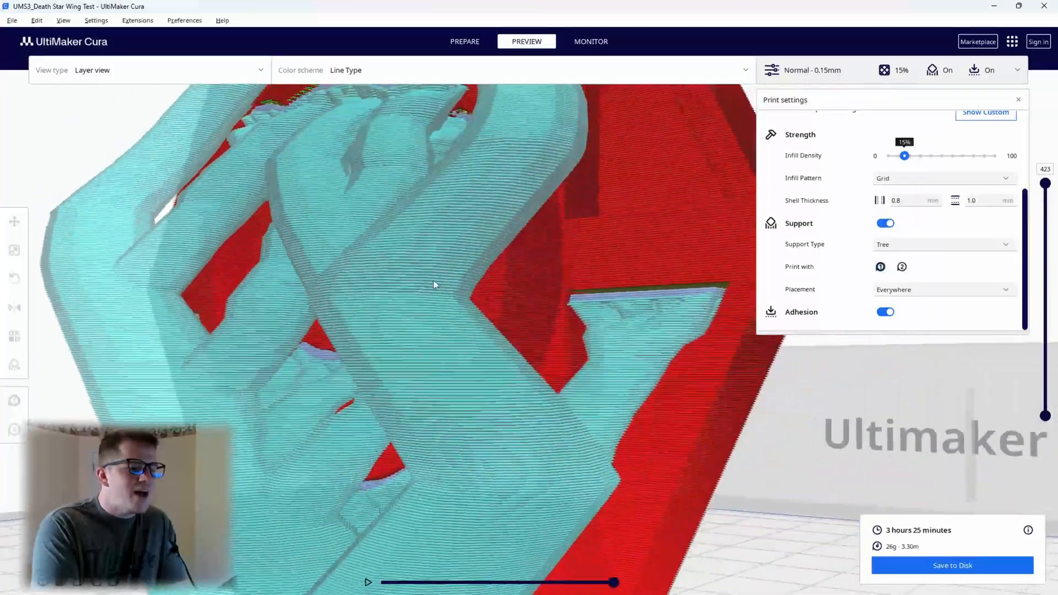
{"action": "left_click_drag", "start_coordinate": [432, 283], "coordinate": [585, 325]}
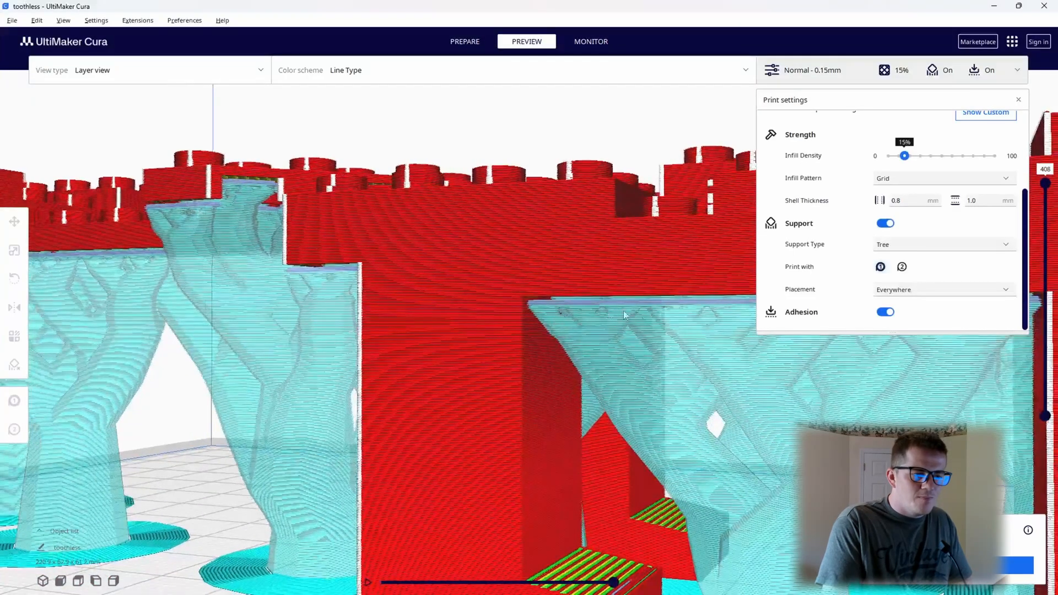
{"action": "mouse_move", "coordinate": [675, 335]}
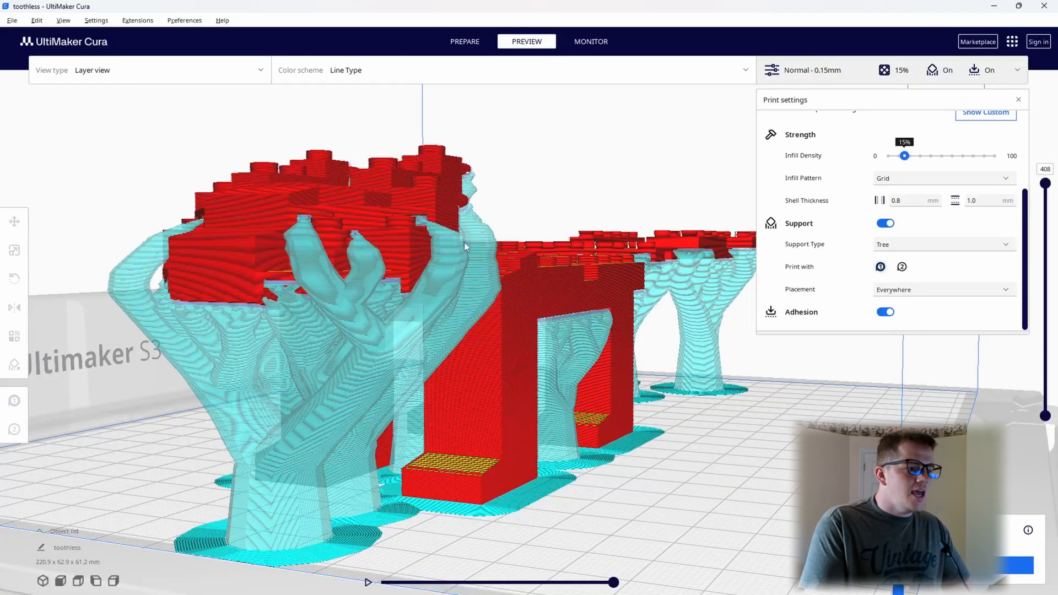
Switch Support Type back to Normal and orbit around the supports under the arches.
{"action": "left_click", "coordinate": [943, 244]}
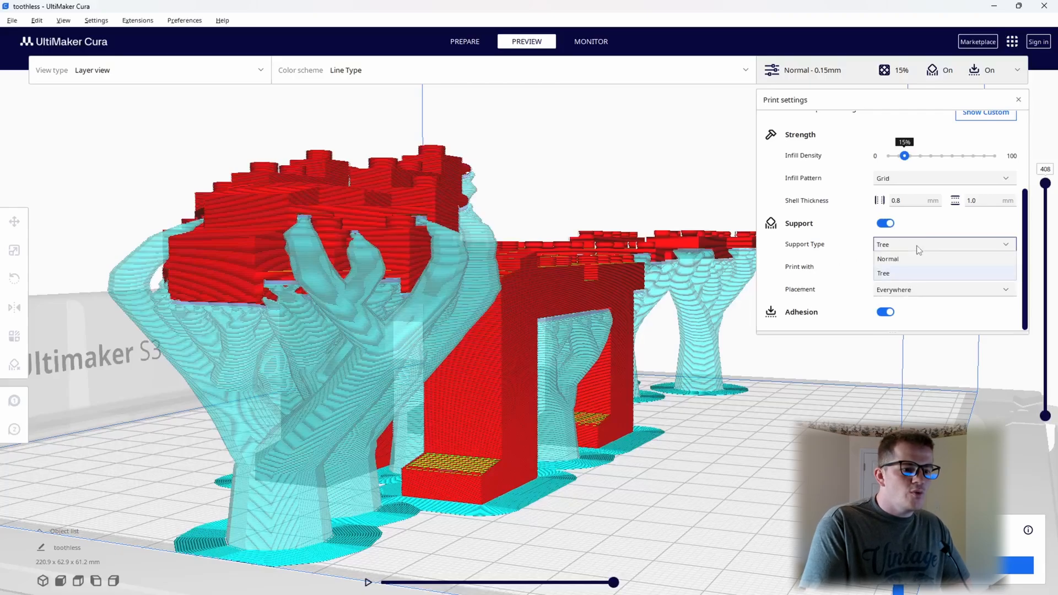
{"action": "left_click", "coordinate": [887, 259]}
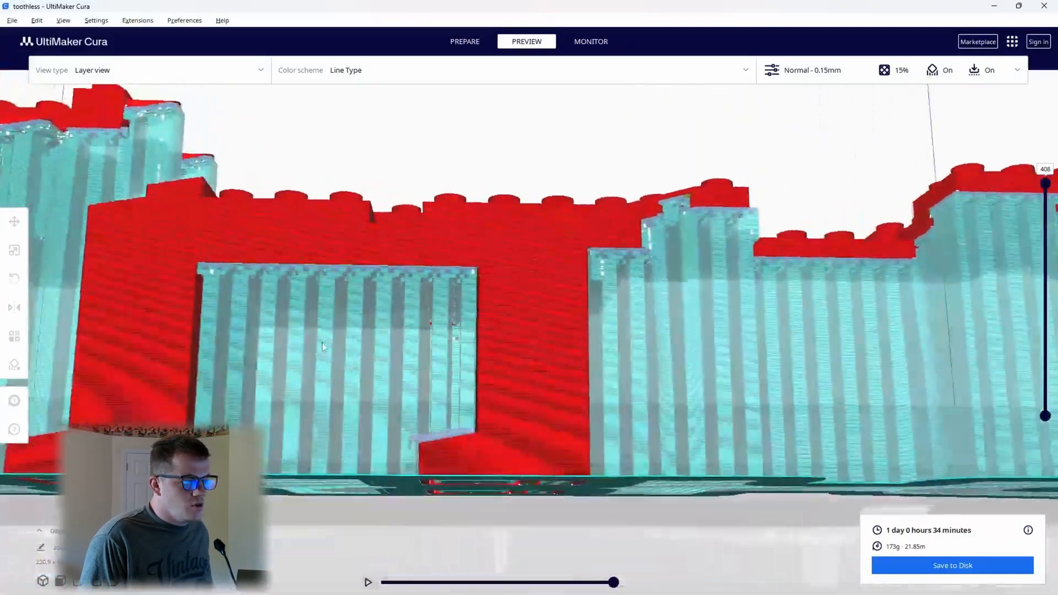
{"action": "left_click_drag", "start_coordinate": [320, 346], "coordinate": [680, 375]}
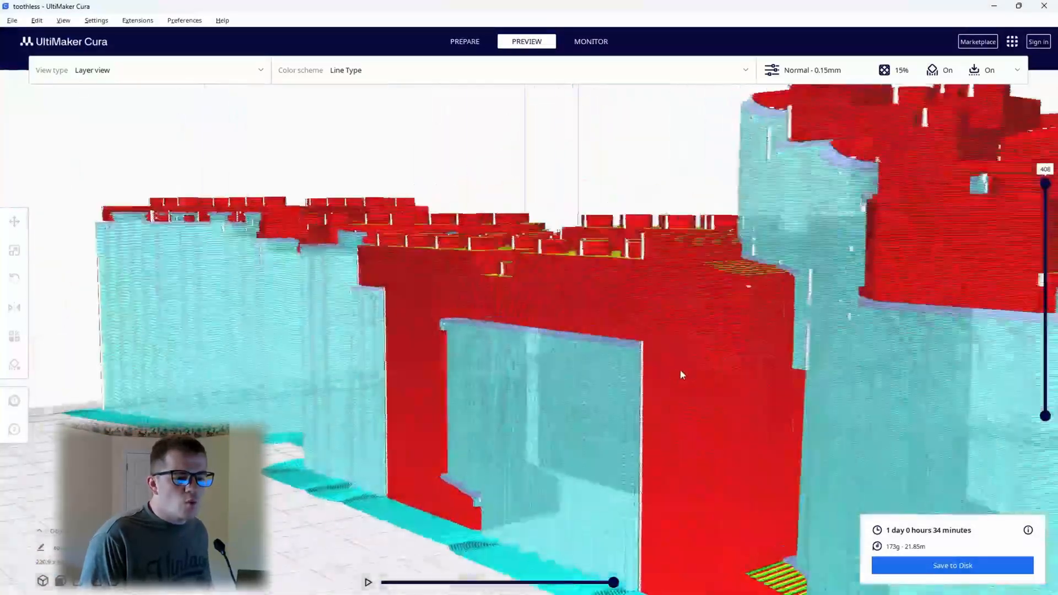
{"action": "left_click_drag", "start_coordinate": [682, 375], "coordinate": [940, 502]}
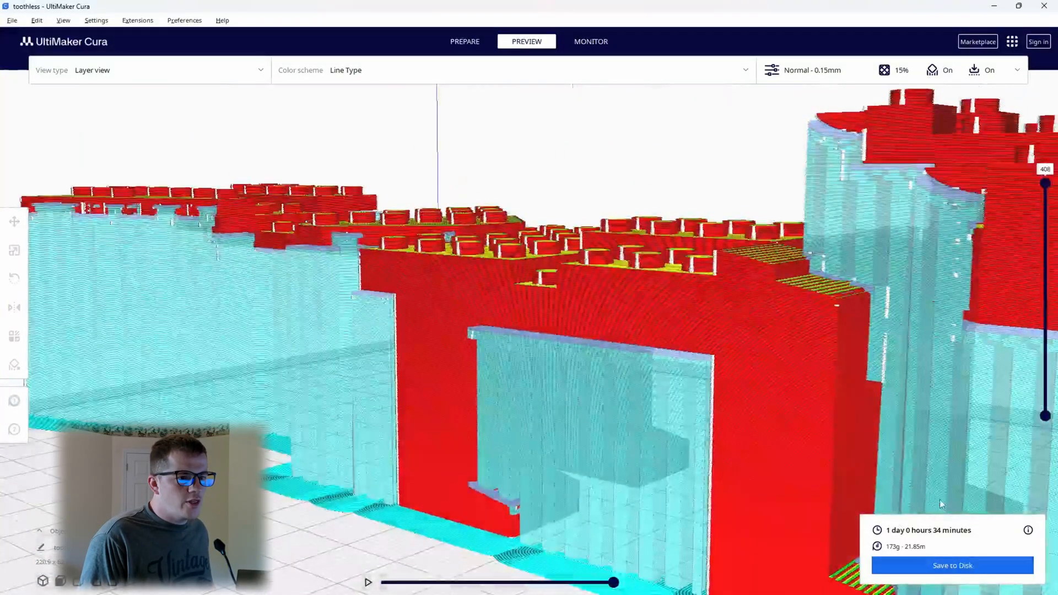
{"action": "left_click", "coordinate": [770, 70]}
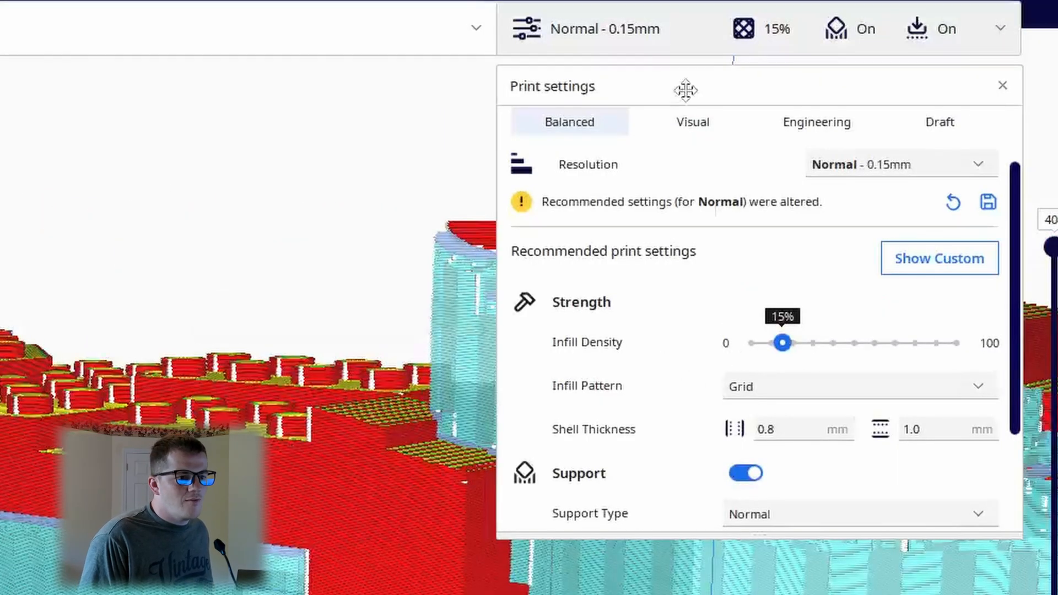
Show all custom settings and scroll to the 0.4 mm support Z distances.
{"action": "left_click", "coordinate": [939, 258]}
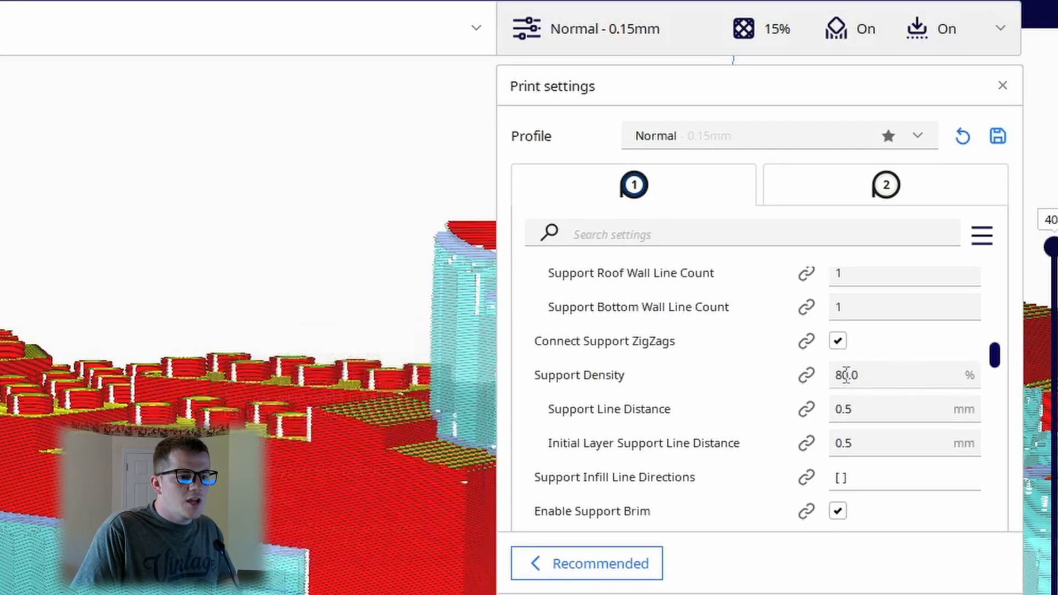
{"action": "scroll", "scroll_direction": "up", "scroll_amount": 3}
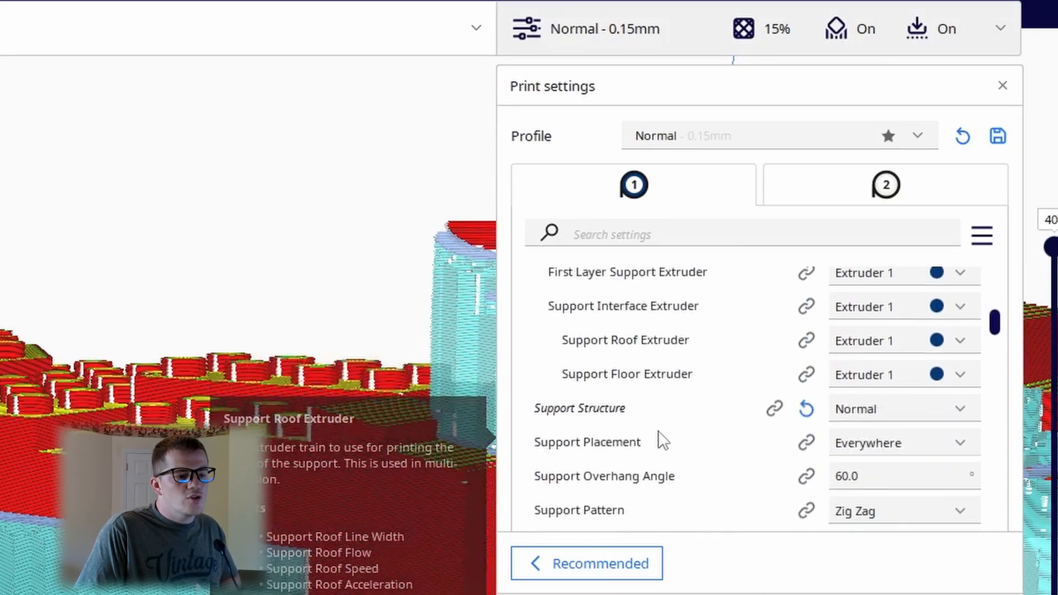
{"action": "scroll", "scroll_direction": "down", "scroll_amount": 3}
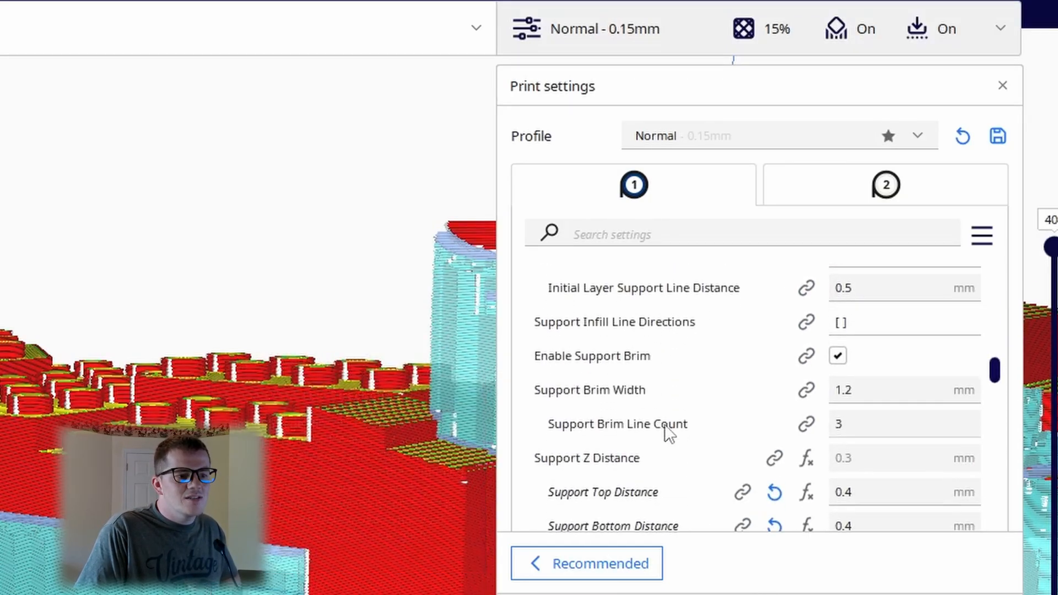